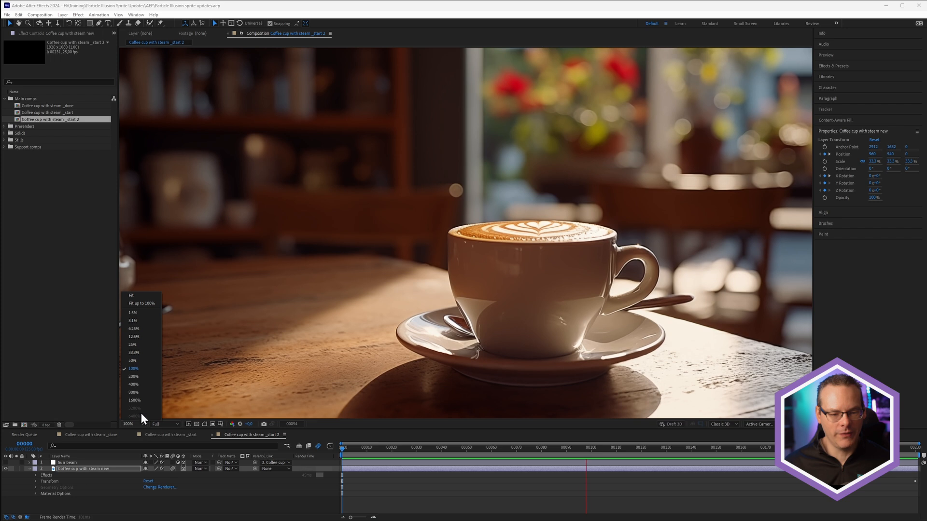
# - Magnify the composition view and bring up the BCC particle effects list
pyautogui.click(131, 295)
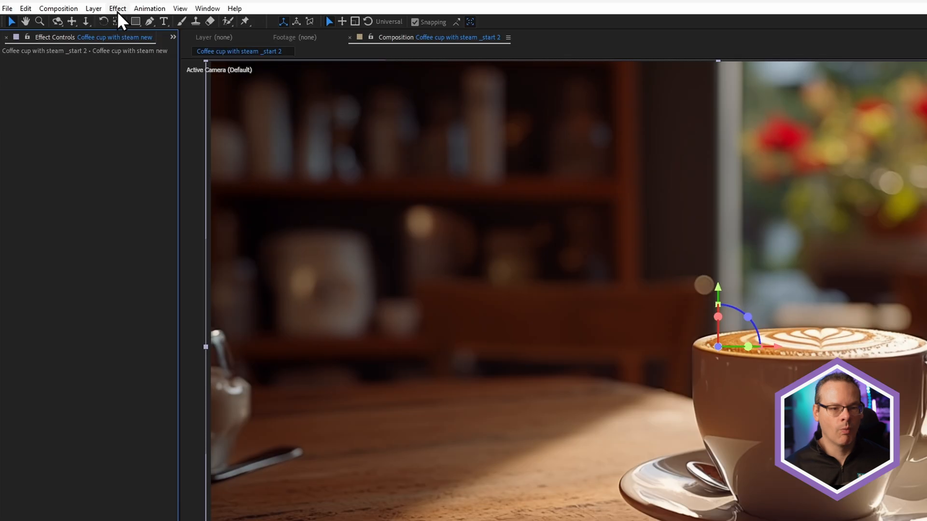
pyautogui.click(117, 9)
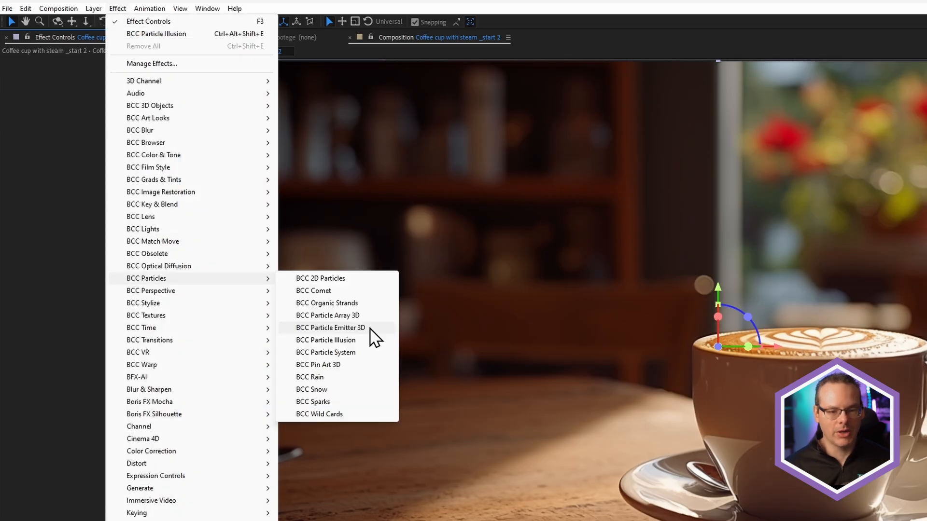
# - Launch the Particle Illusion editor and preview a few library emitters before showing the Smoke category
pyautogui.click(325, 340)
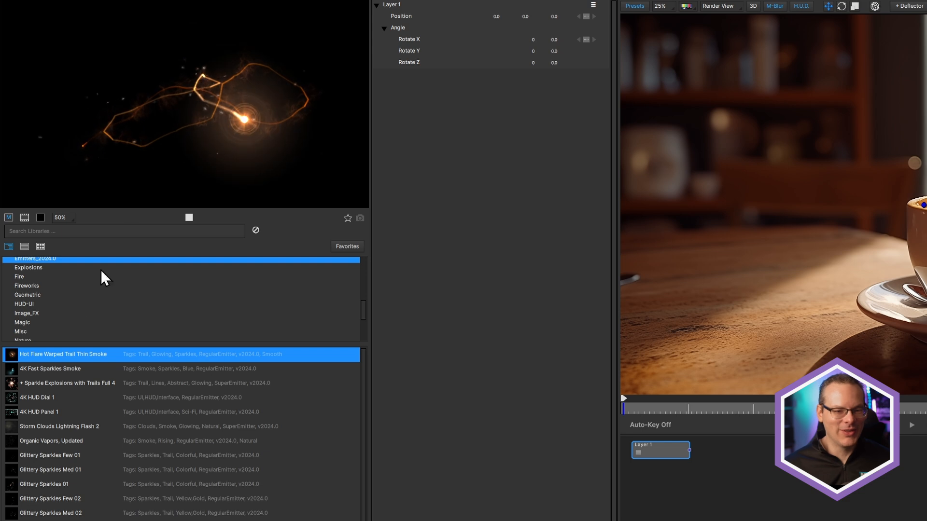
pyautogui.click(50, 368)
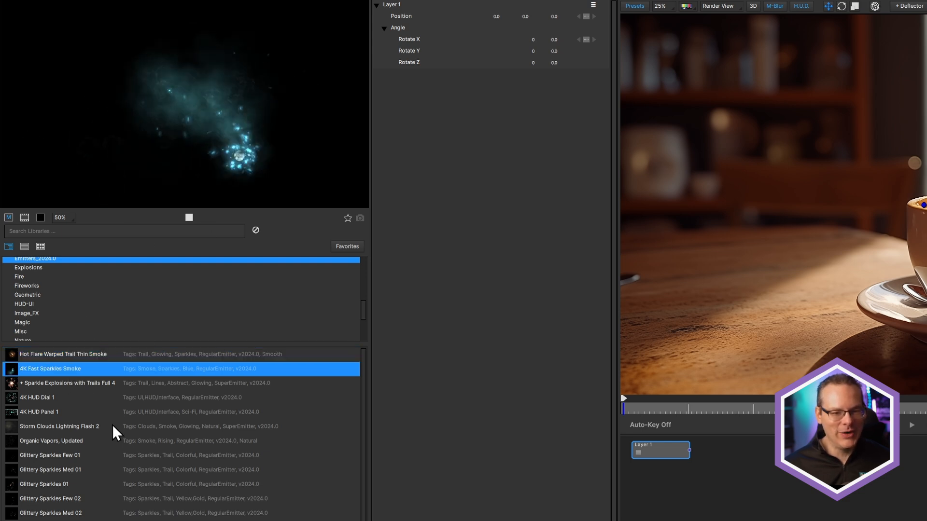
pyautogui.click(58, 425)
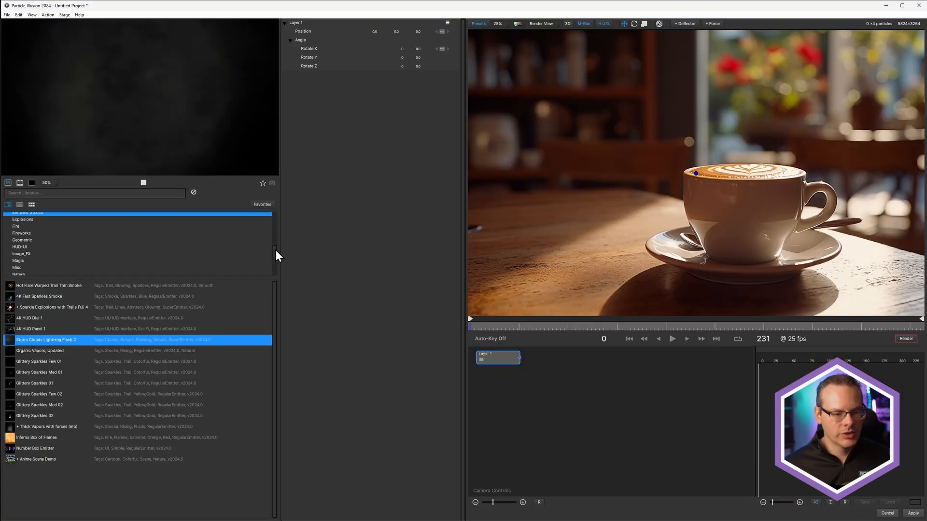
pyautogui.click(18, 255)
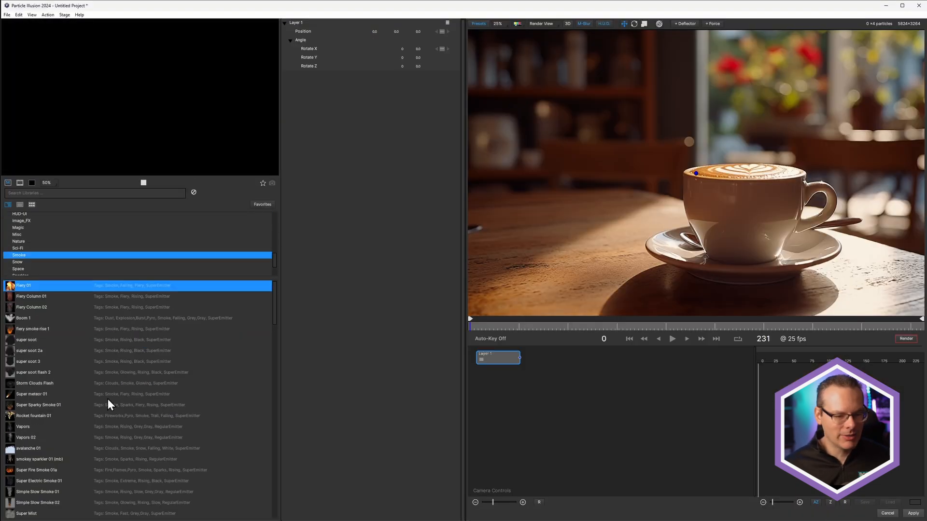
# - Preview the fiery smoke, Vapors and avalanche 01 emitters, then settle on Vapors
pyautogui.click(24, 285)
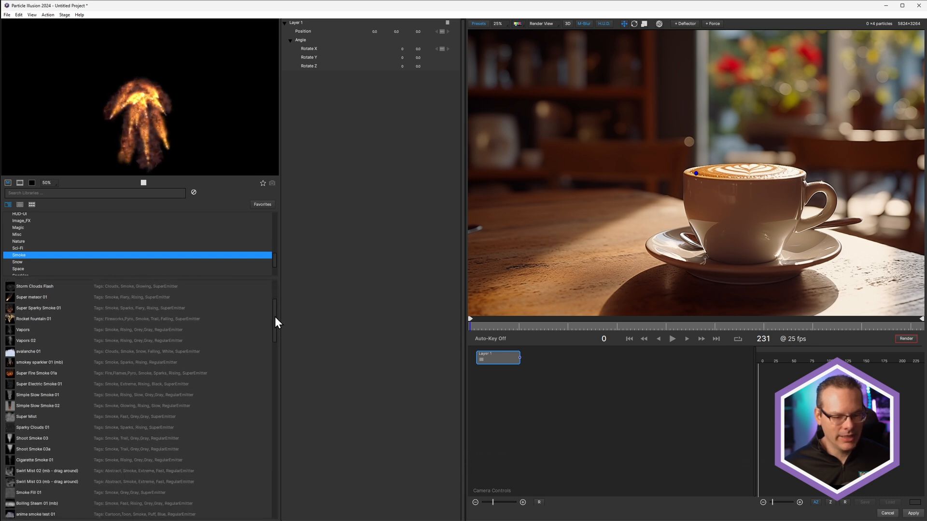
pyautogui.click(23, 331)
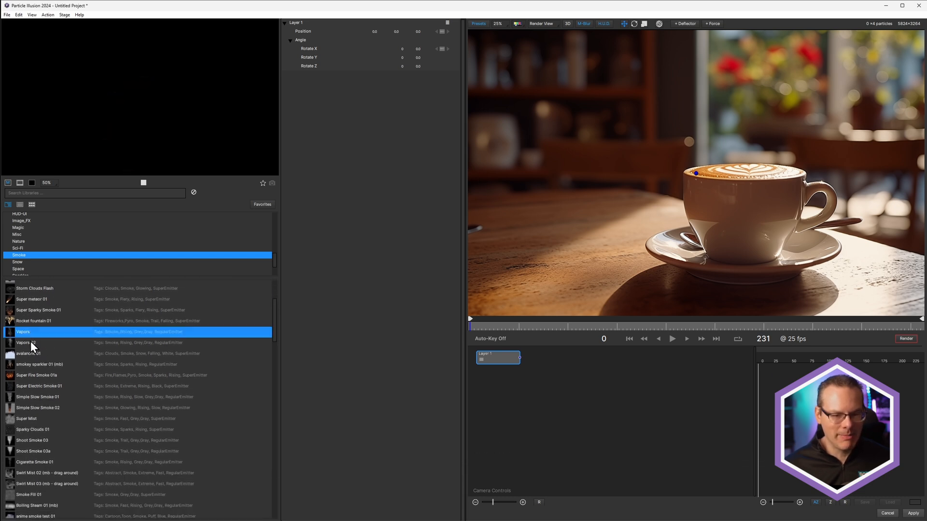
pyautogui.click(36, 354)
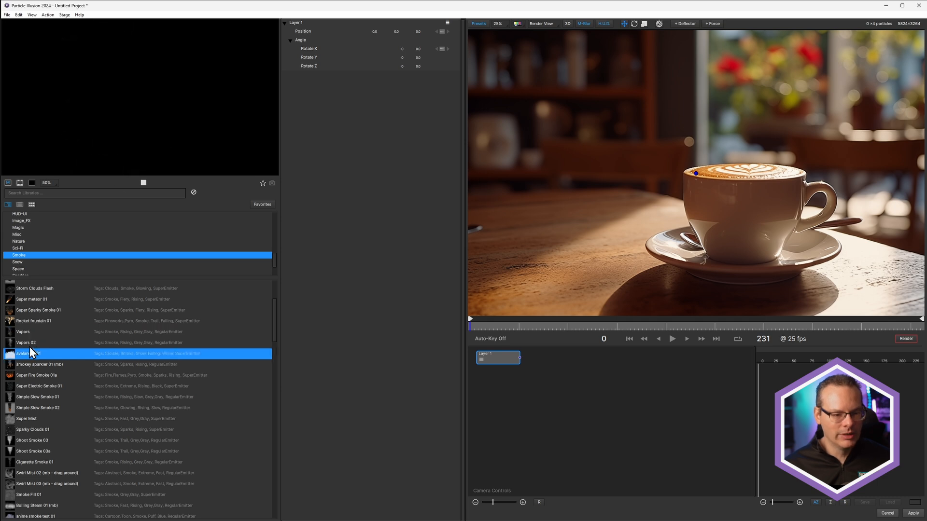
pyautogui.click(26, 342)
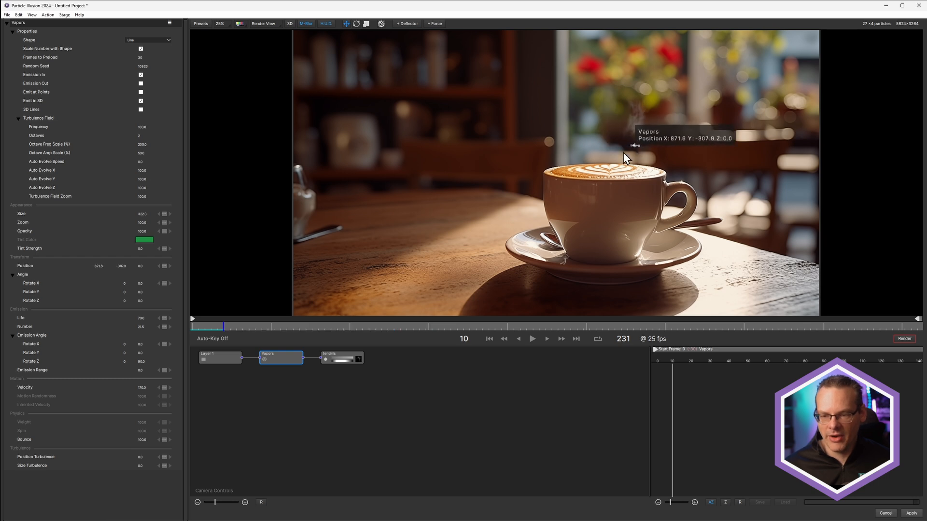
# - Move the Vapors emitter down onto the cup and align its line along the rim
pyautogui.moveTo(626, 158); pyautogui.dragTo(613, 173)
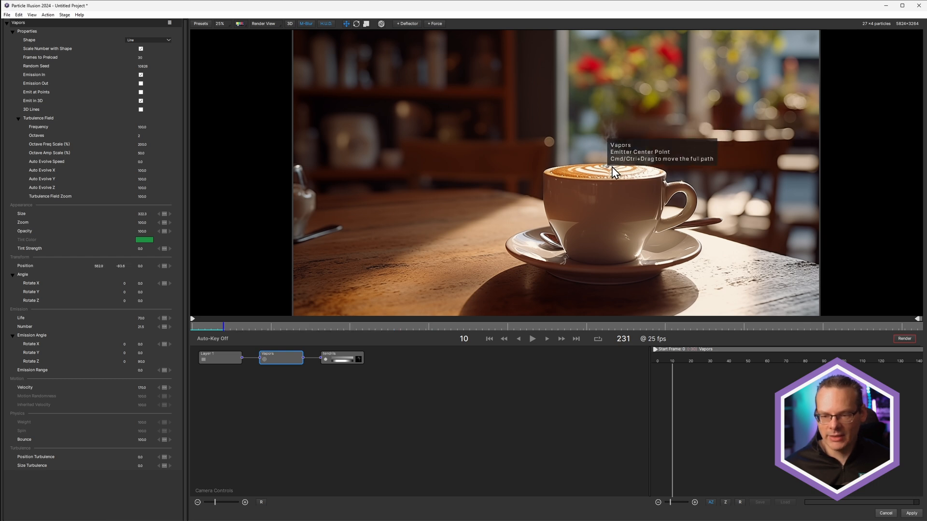
pyautogui.moveTo(615, 172); pyautogui.dragTo(624, 175)
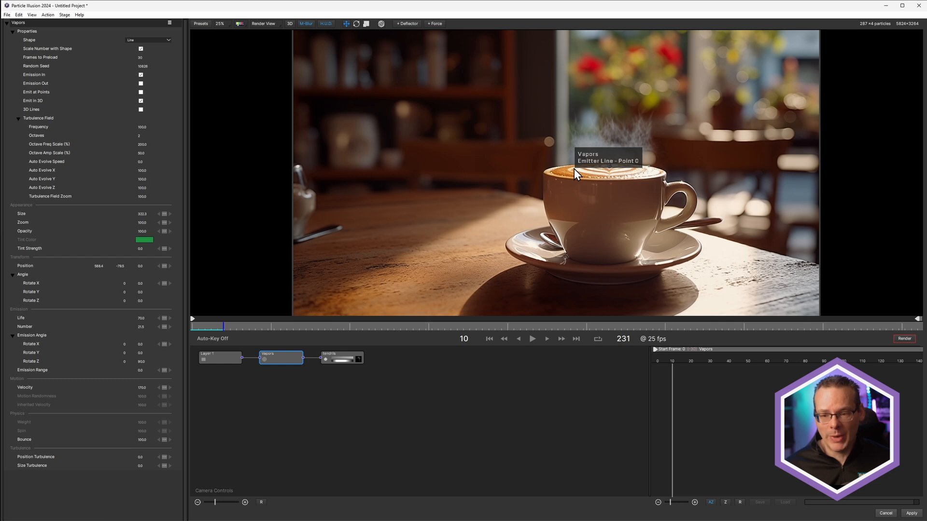
# - Turn off Show Stage Tool Tips in the Preferences reached from the View menu
pyautogui.click(19, 14)
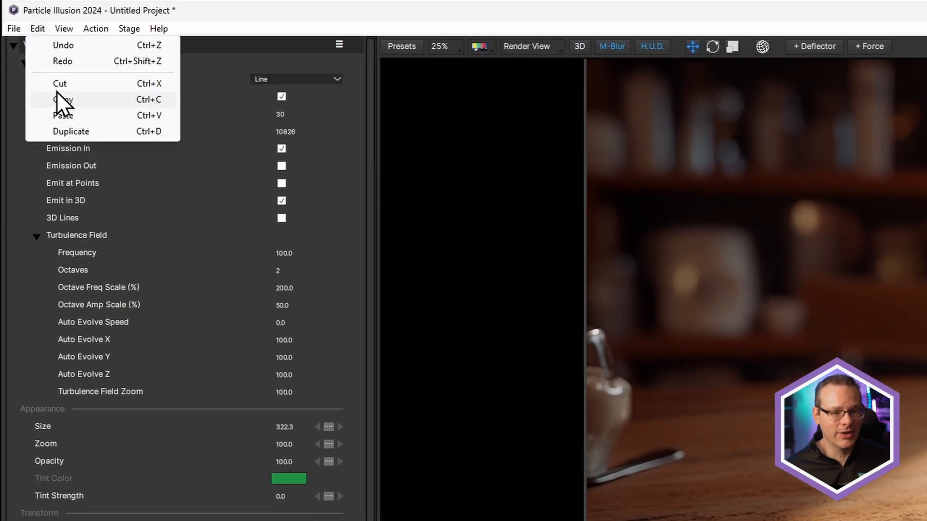
pyautogui.click(64, 28)
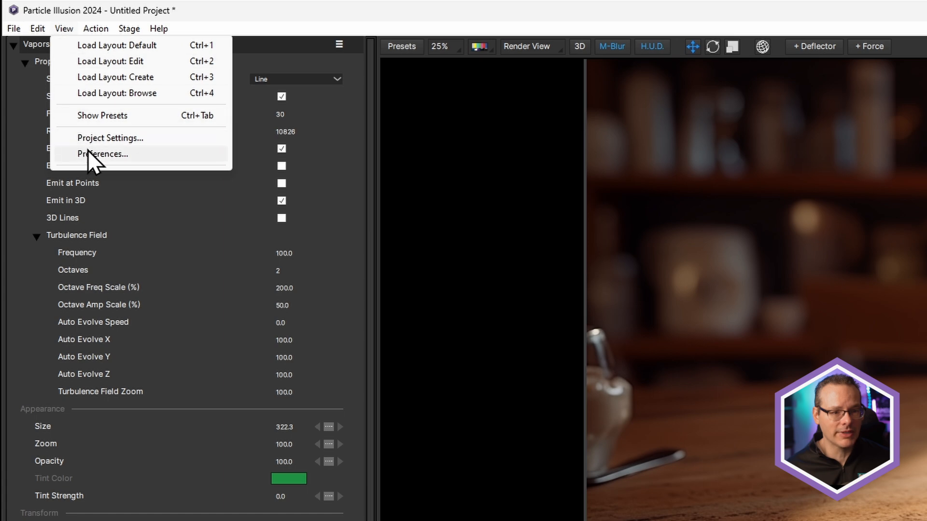
pyautogui.click(103, 153)
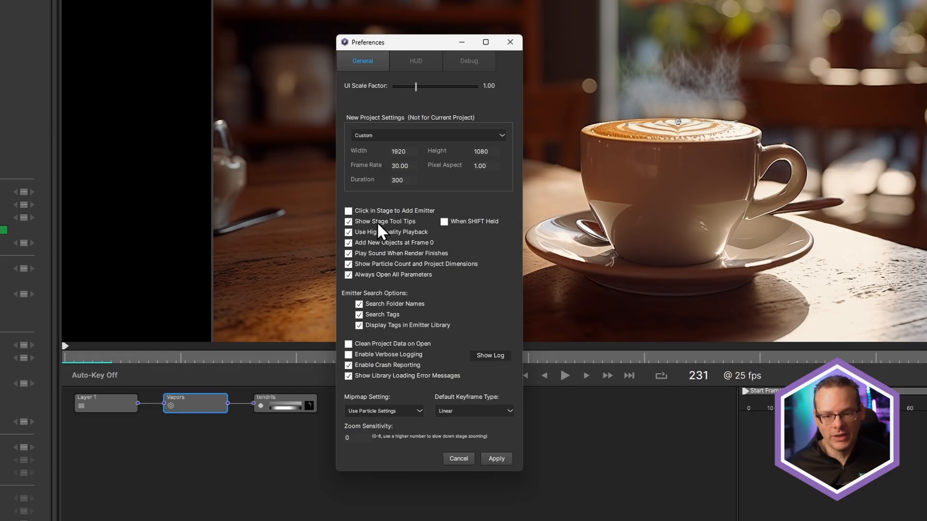
pyautogui.click(348, 221)
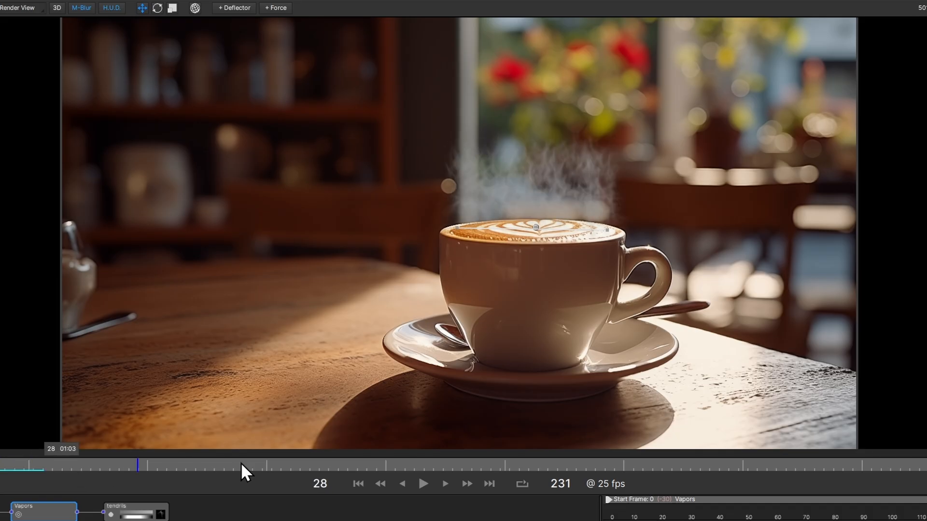
# - Check a later frame, then enlarge the Vapors Zoom and lower Opacity to 75
pyautogui.click(423, 484)
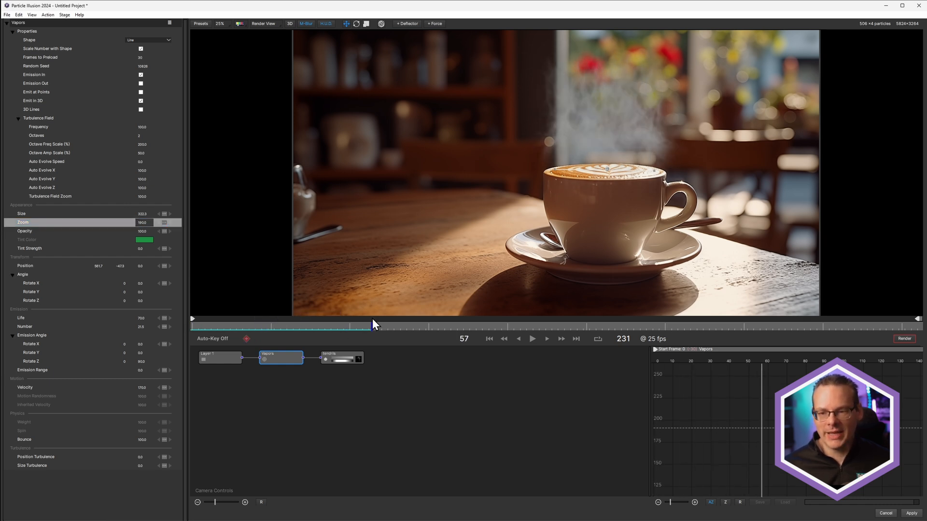
pyautogui.click(531, 339)
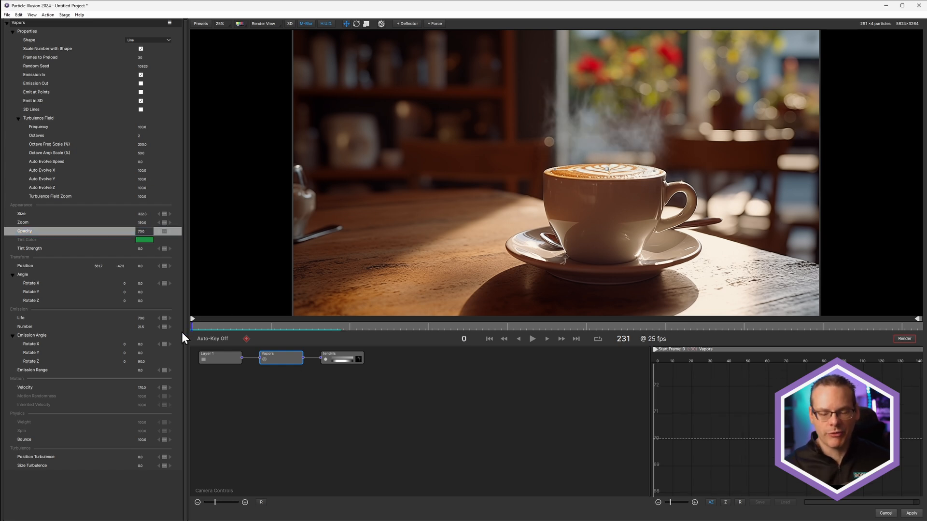
pyautogui.click(531, 339)
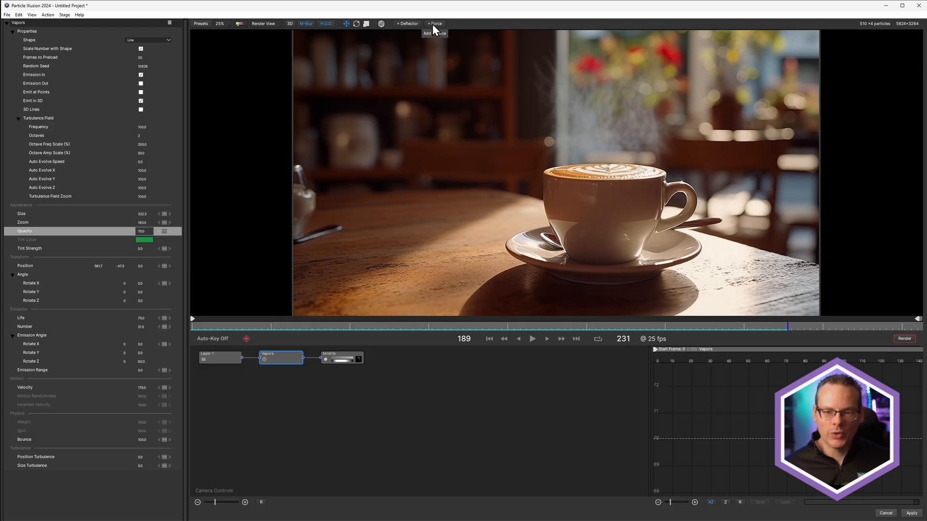
# - Add a force with Fluid Dynamics enabled above the cup and preview the swirling steam
pyautogui.click(435, 24)
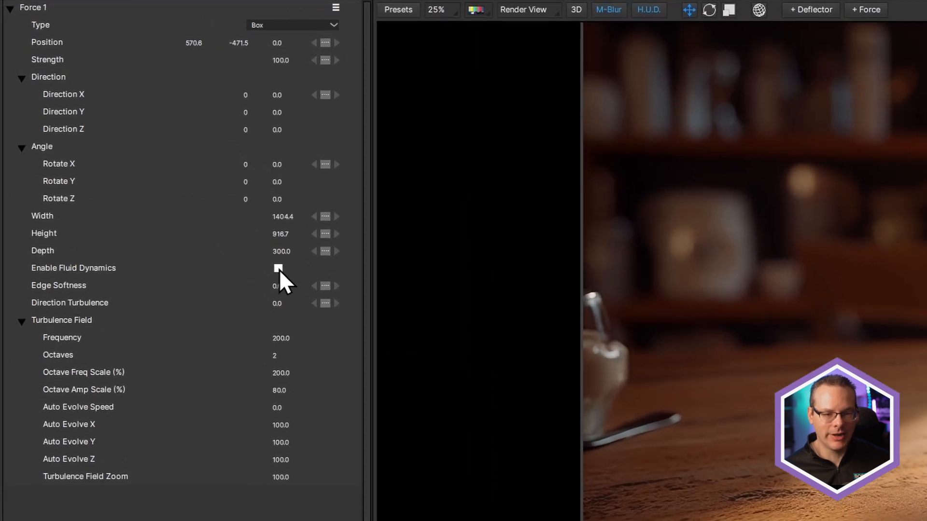
pyautogui.click(278, 268)
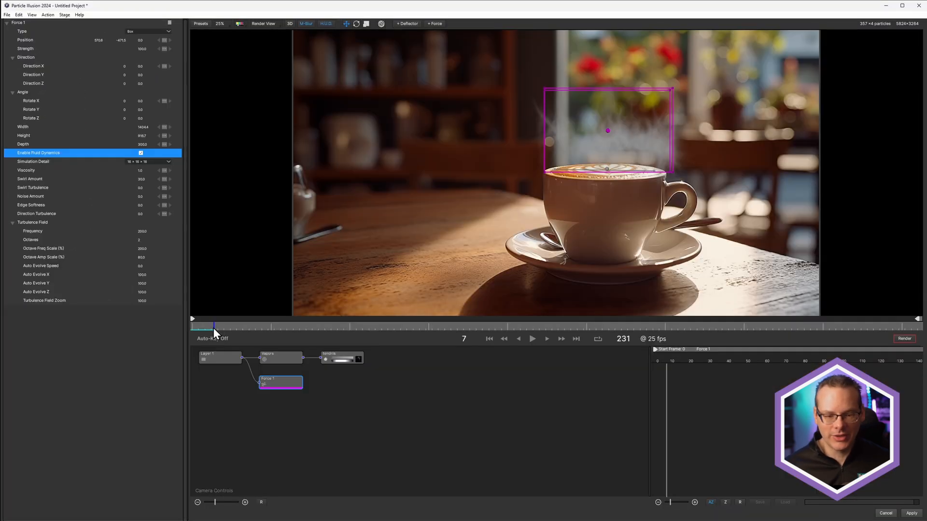
pyautogui.click(531, 339)
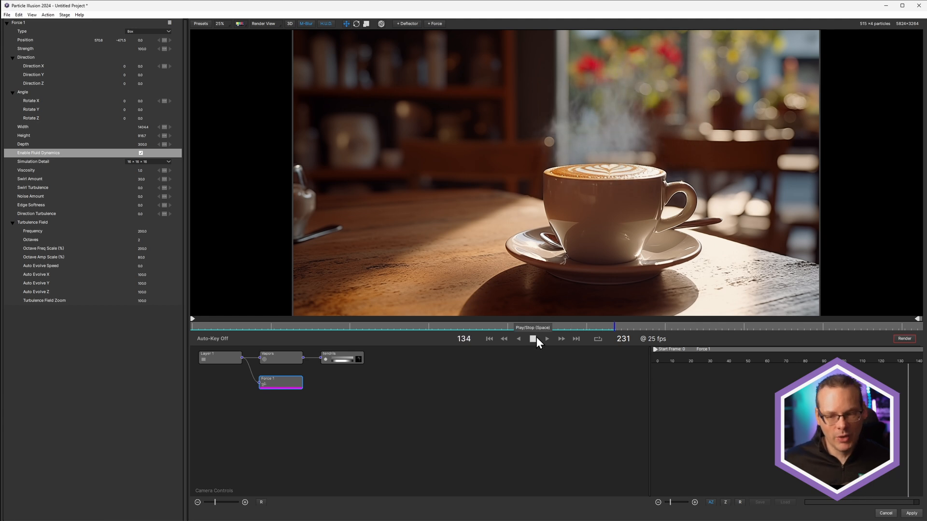
pyautogui.click(532, 339)
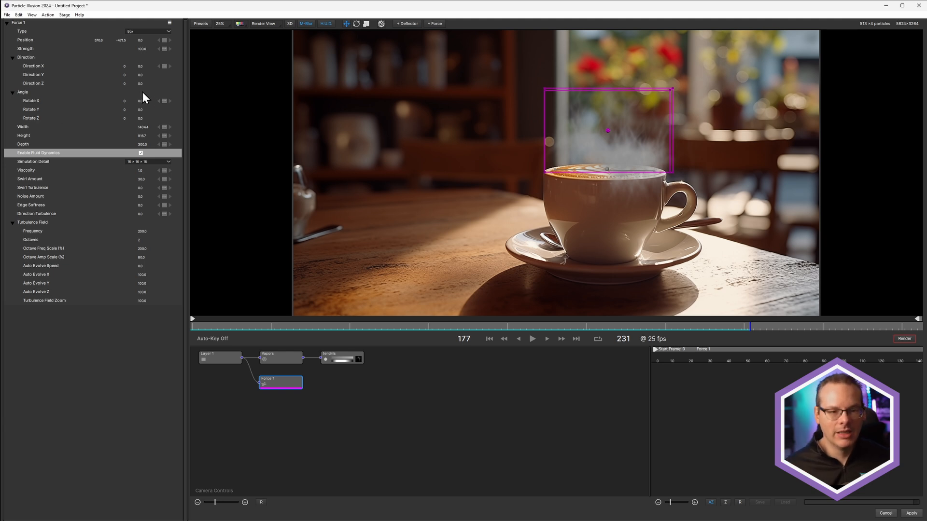
# - Give Force 1 a Direction Z value and raise its Swirl Turbulence while previewing
pyautogui.click(142, 83)
pyautogui.write('90')
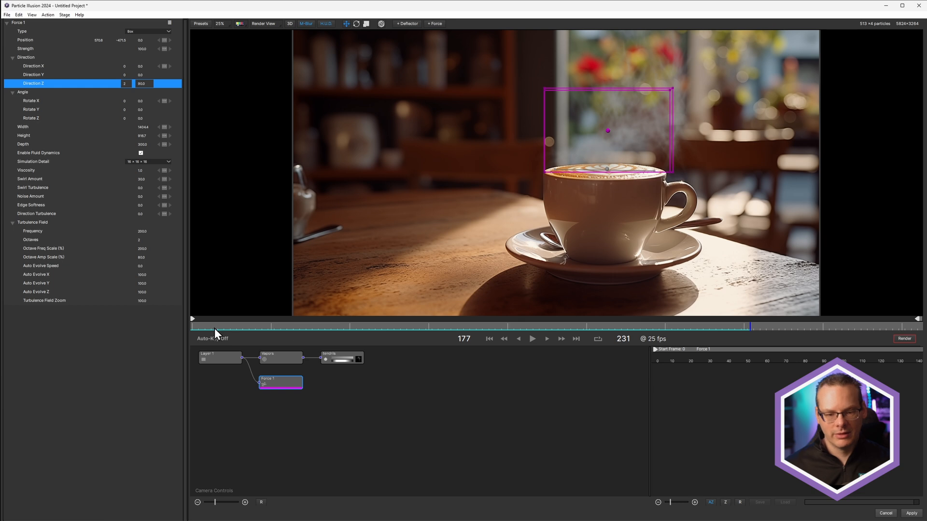
pyautogui.click(354, 326)
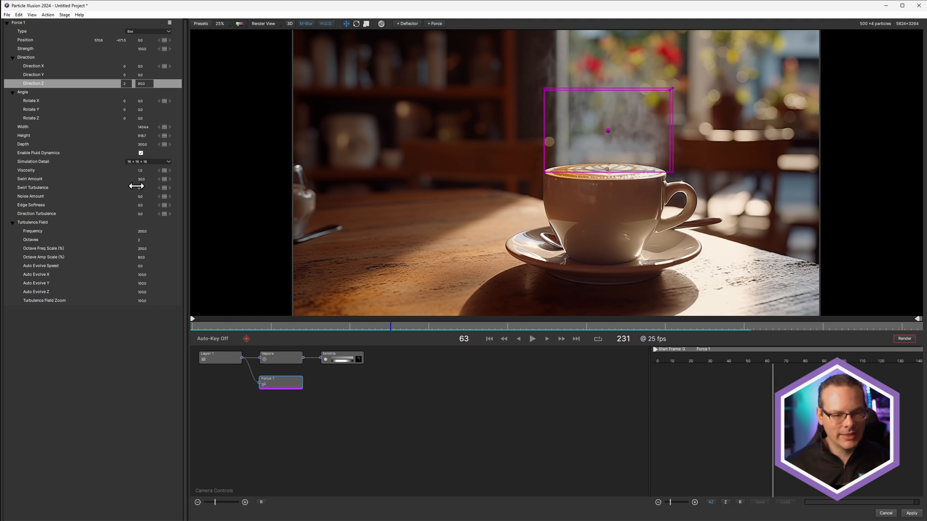
pyautogui.click(31, 196)
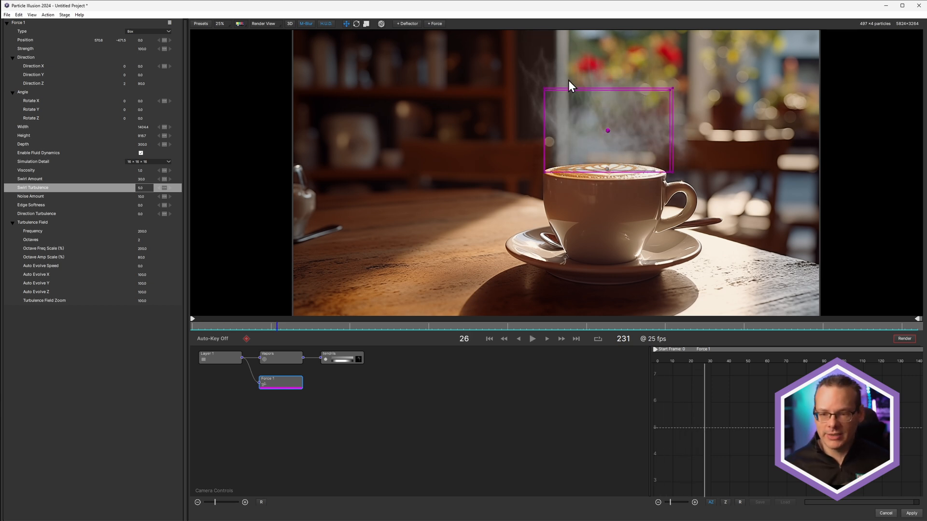
pyautogui.moveTo(627, 103)
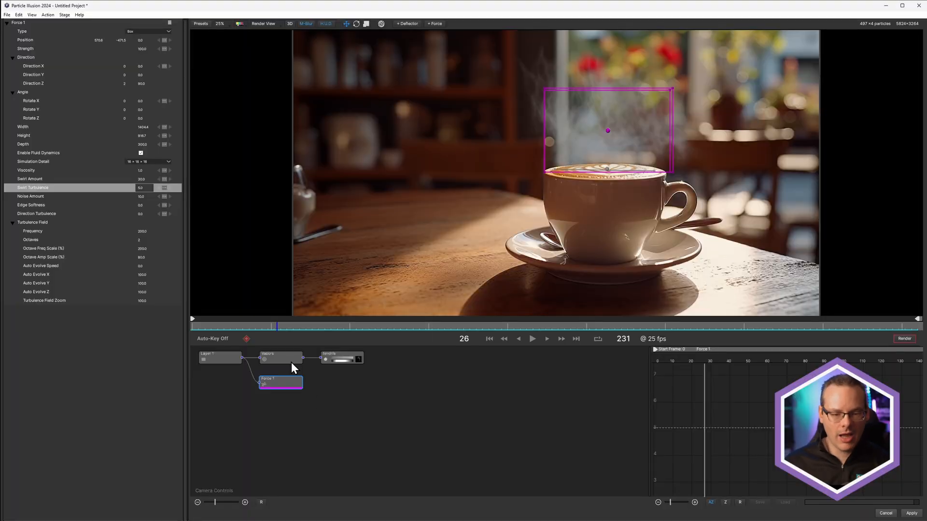
# - Duplicate the Vapors emitter and bring up options for the copied emitter's node
pyautogui.click(281, 357)
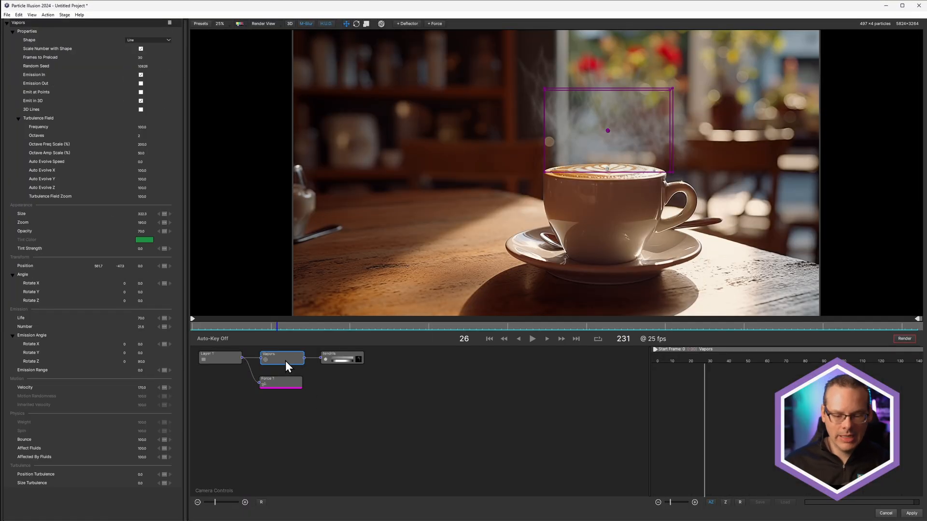
pyautogui.rightClick(283, 358)
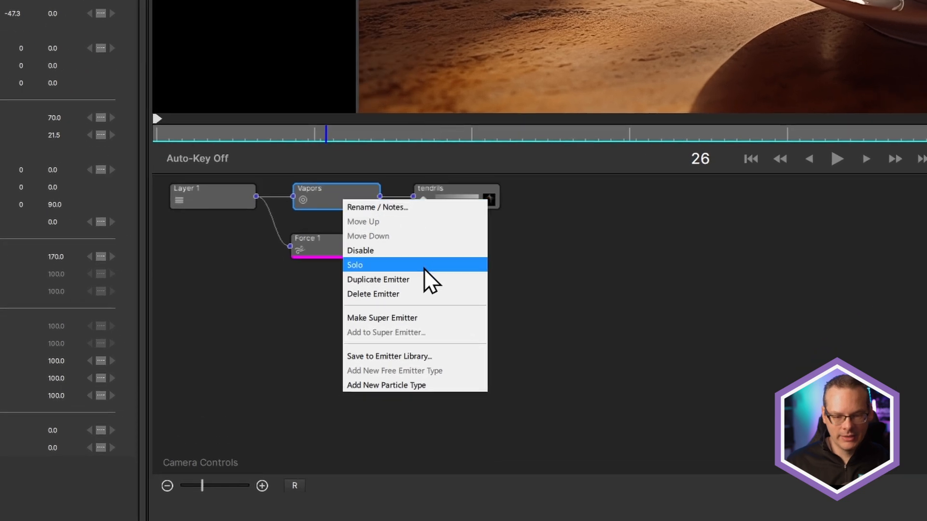
pyautogui.click(378, 279)
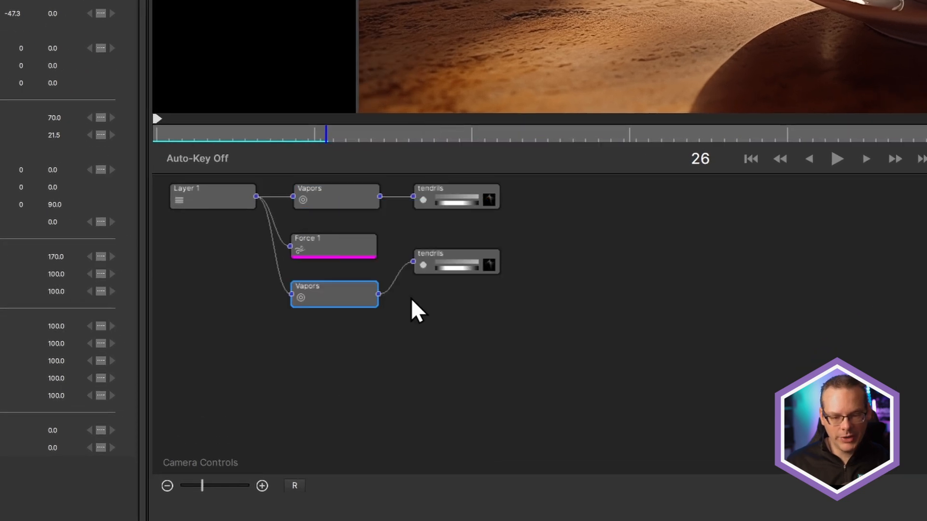
pyautogui.rightClick(334, 196)
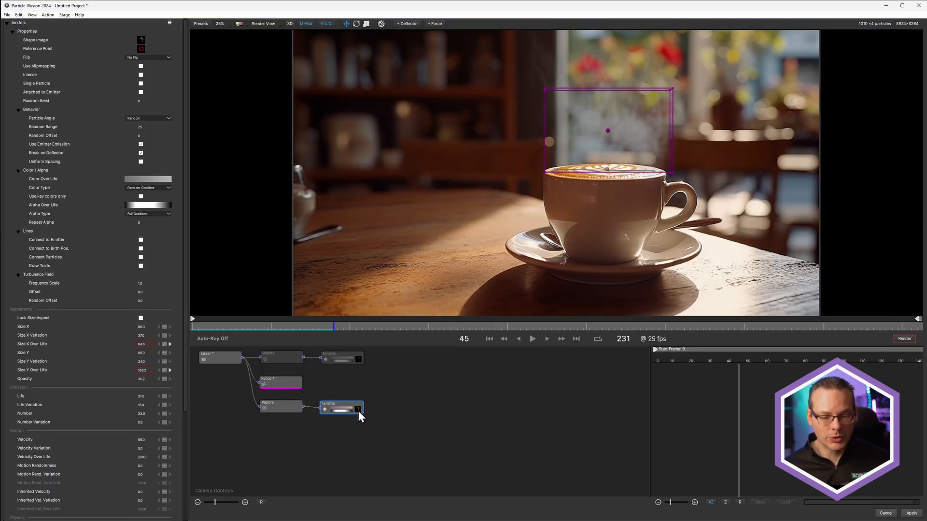
# - Browse the Nature, HUD-UI and Snow shape categories in the tendrils Particle Shape Editor
pyautogui.click(141, 40)
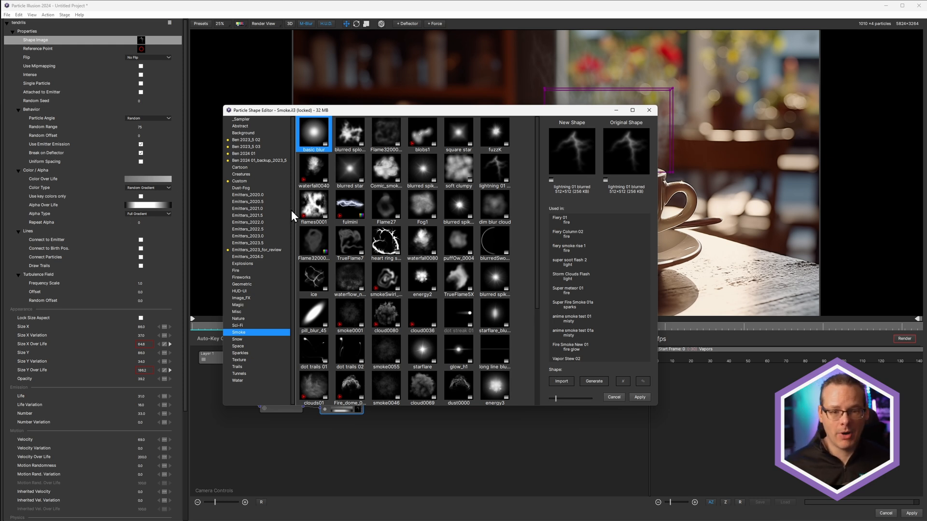
pyautogui.moveTo(261, 264)
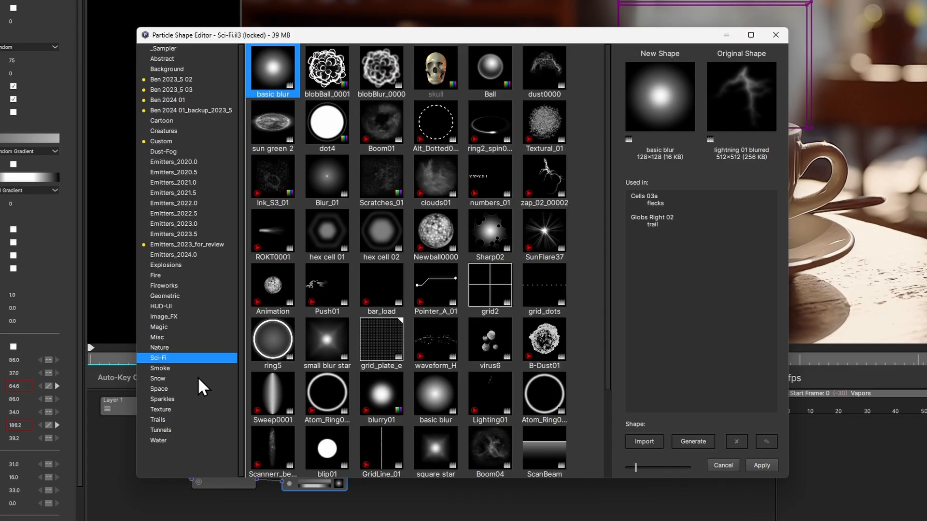
pyautogui.click(159, 346)
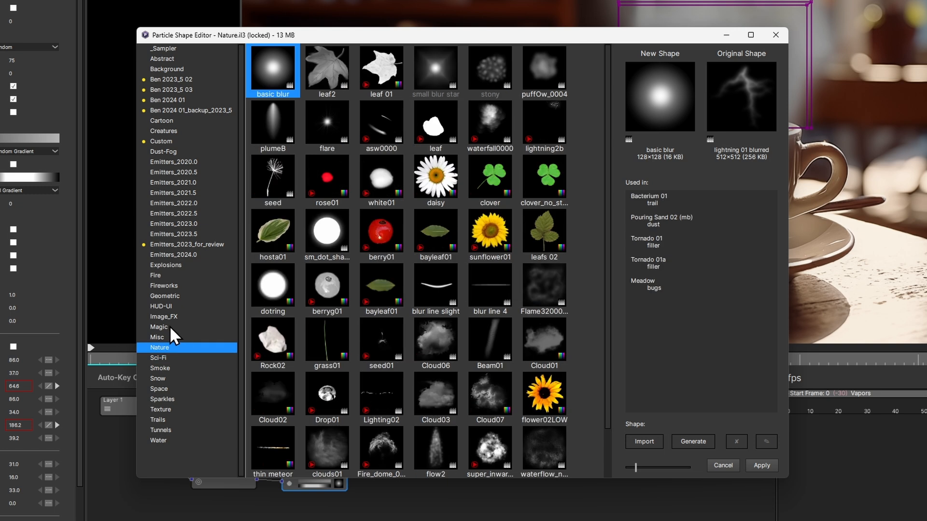
pyautogui.click(161, 306)
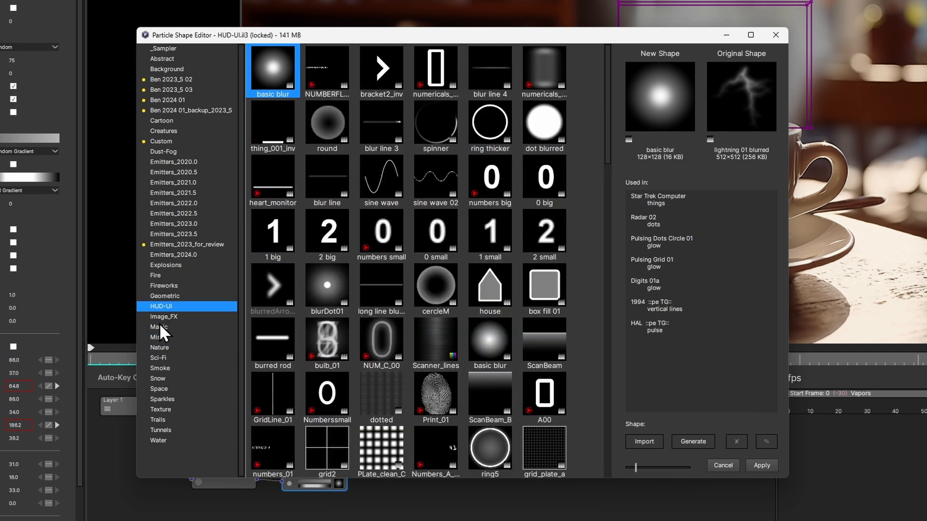
pyautogui.click(158, 378)
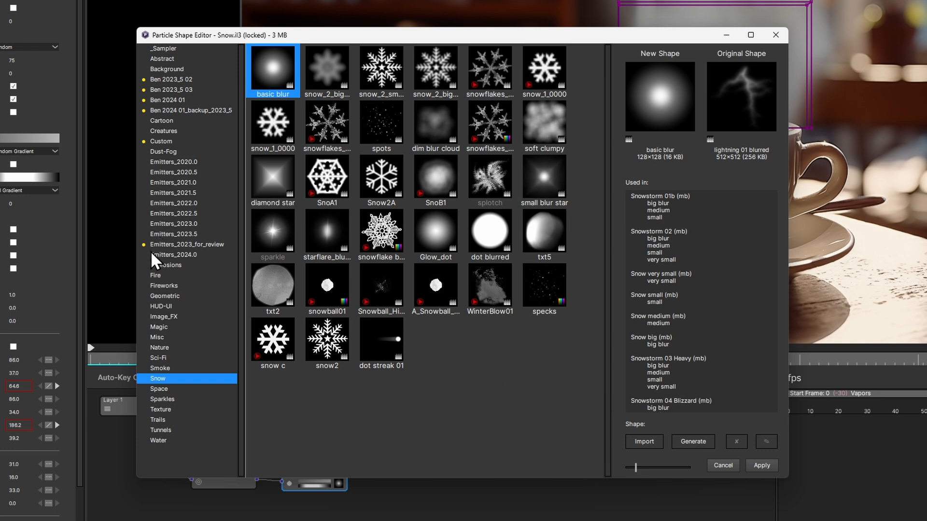
pyautogui.click(692, 441)
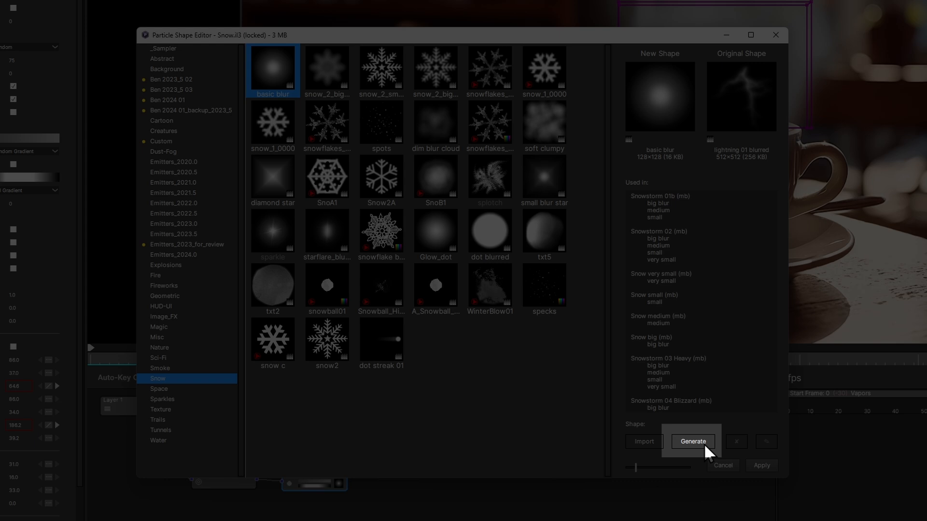
# - Launch the AI particle shape generator and show its saved prompt presets
pyautogui.click(693, 442)
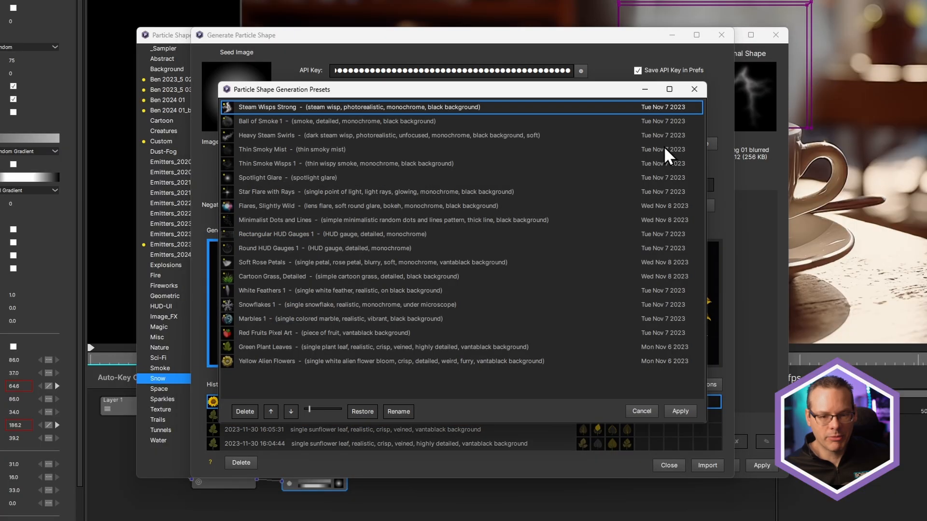
pyautogui.moveTo(365, 115)
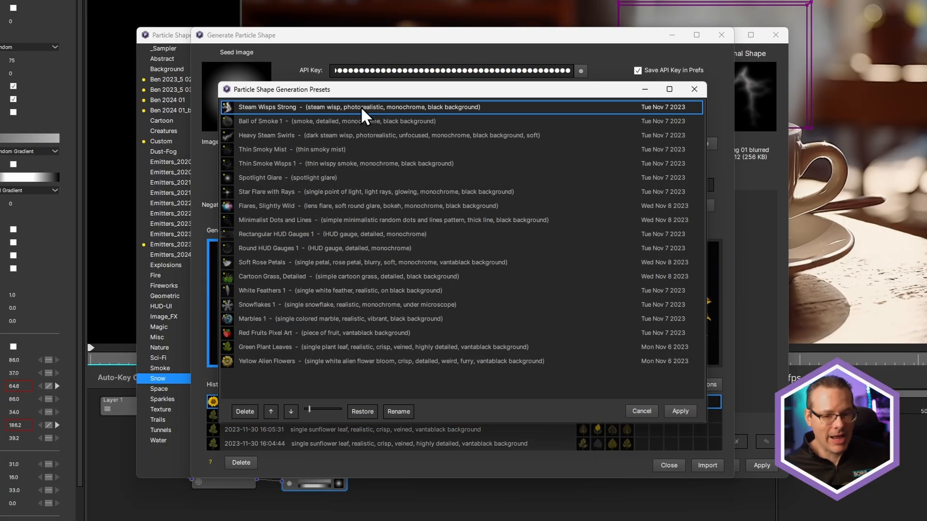
pyautogui.moveTo(450, 355)
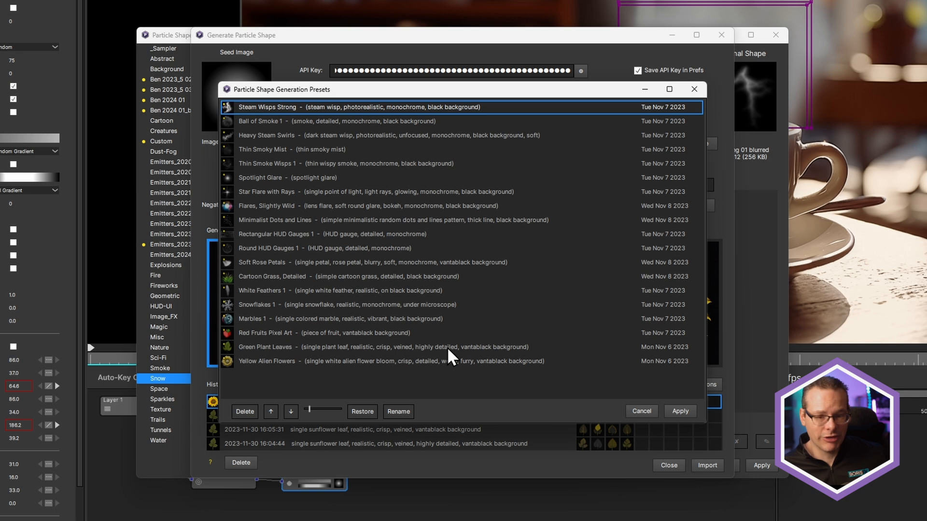
pyautogui.moveTo(260, 128)
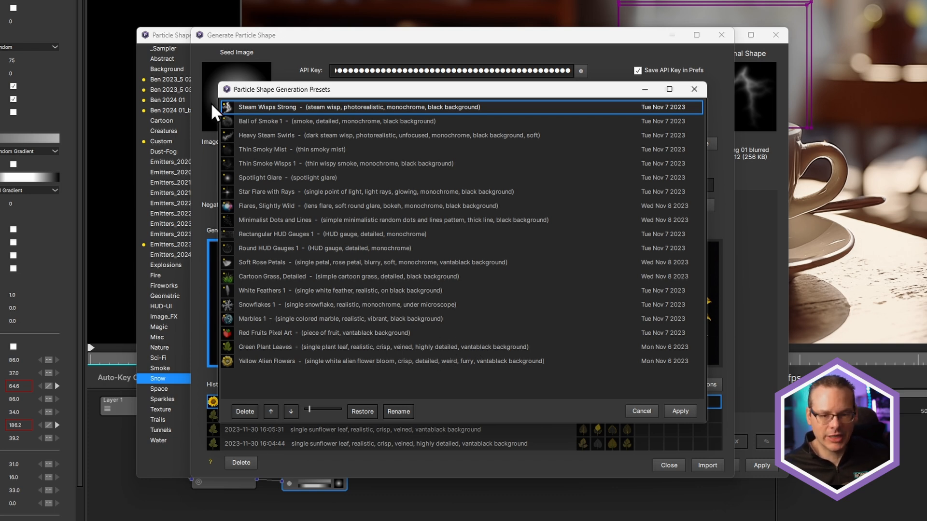
pyautogui.moveTo(259, 115)
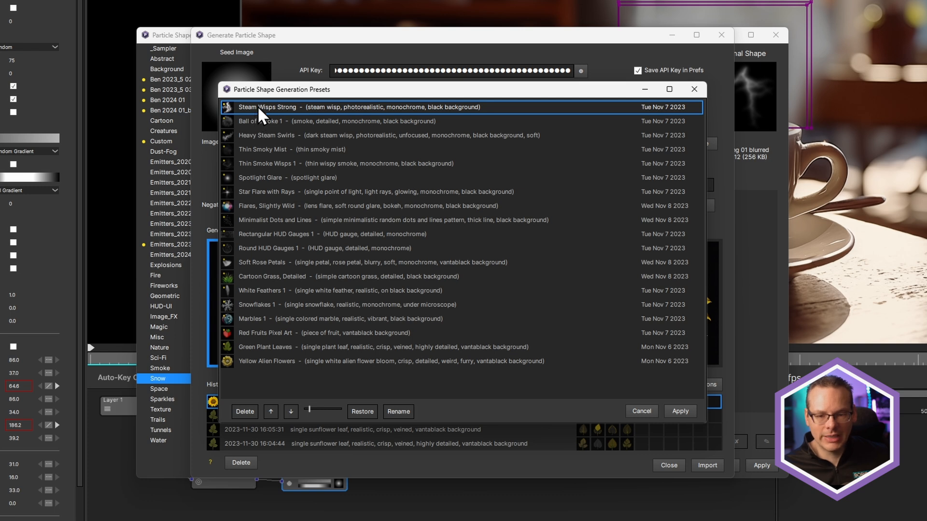
# - Load the Steam Wisps Strong prompt preset into the shape generator
pyautogui.click(679, 411)
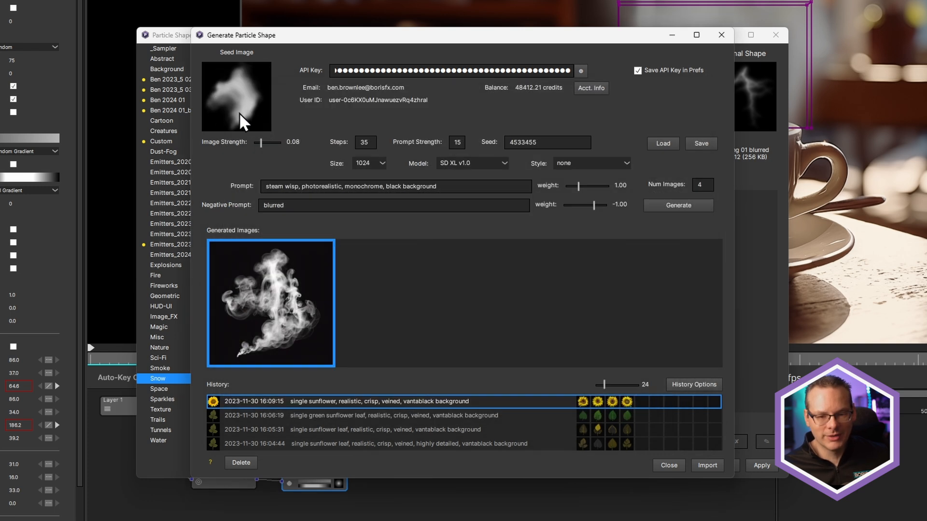
pyautogui.moveTo(558, 317)
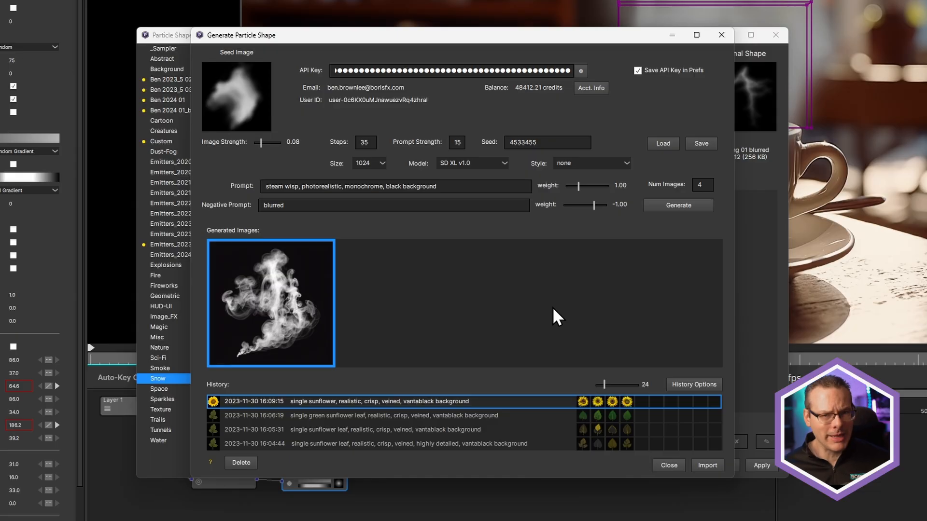
pyautogui.moveTo(213, 97)
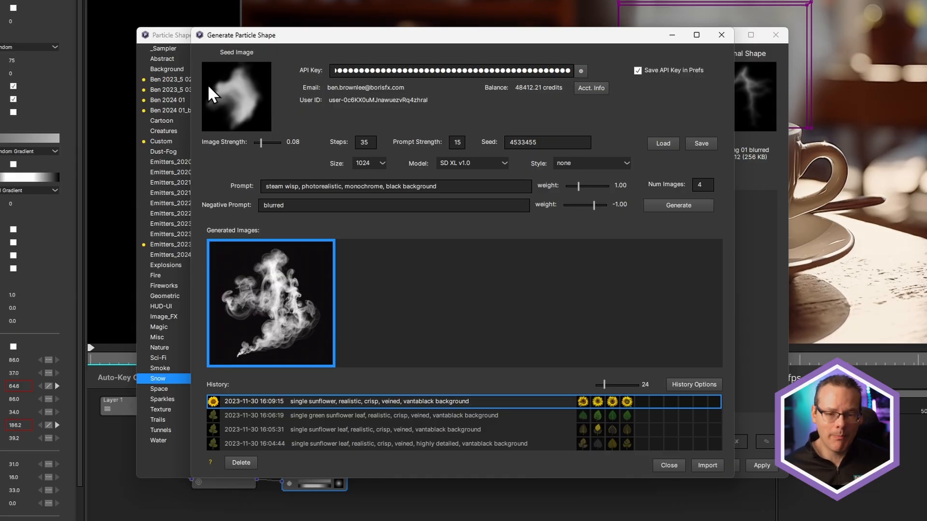
pyautogui.moveTo(226, 123)
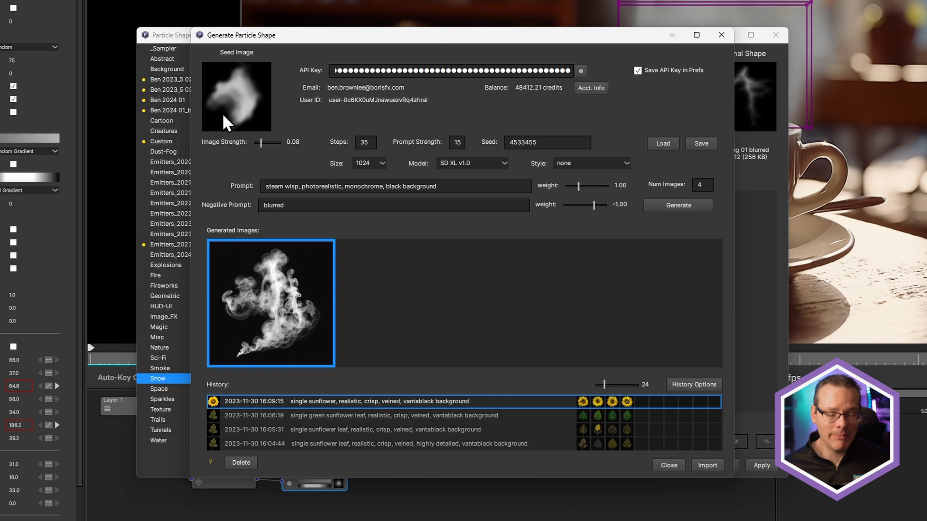
pyautogui.moveTo(240, 92)
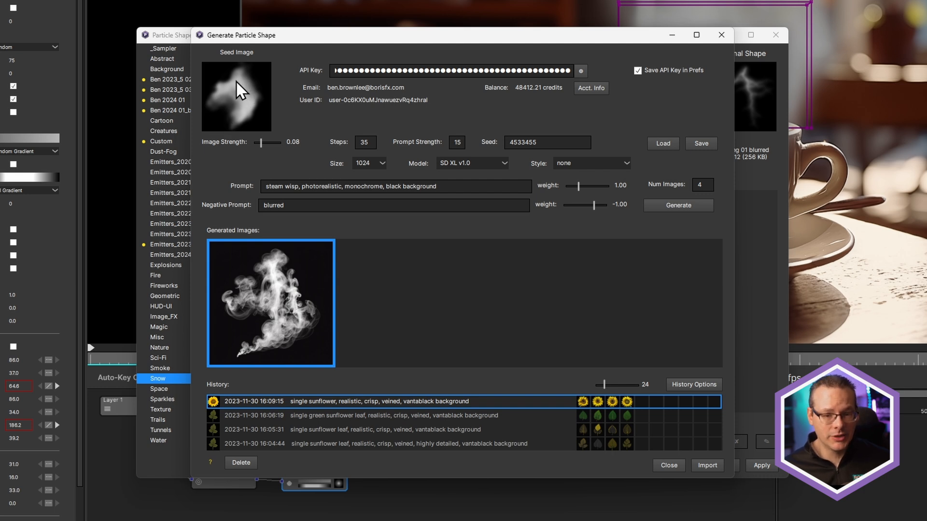
pyautogui.moveTo(687, 159)
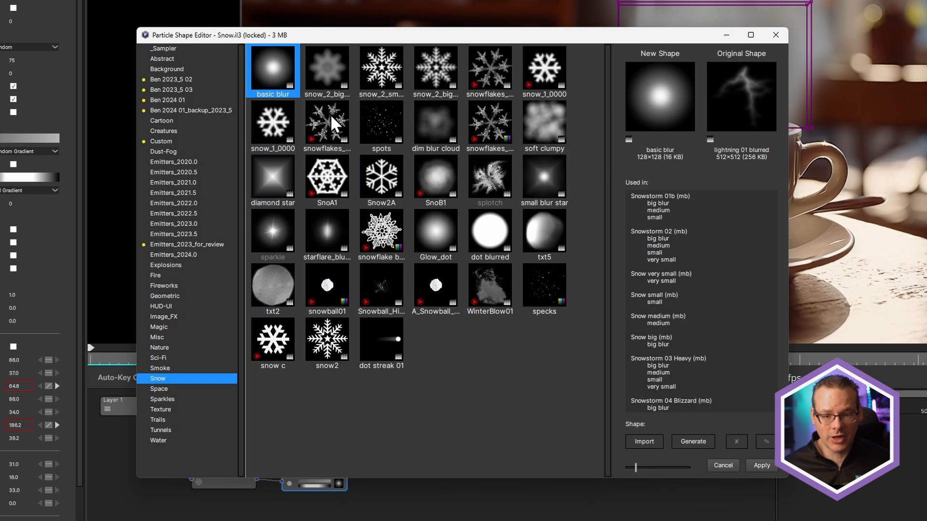
pyautogui.moveTo(164, 353)
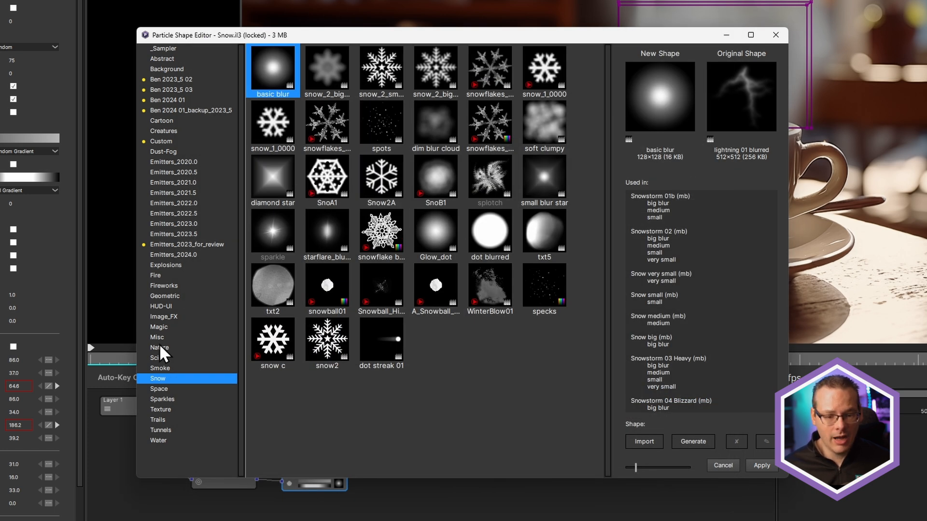
# - Seed the shape generator with the waterfall0080 shape from the Smoke library
pyautogui.click(160, 368)
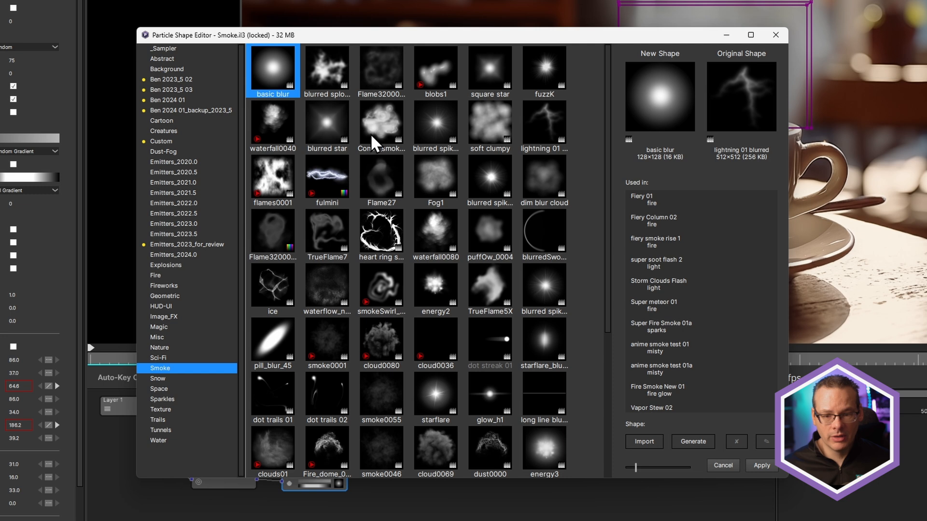
pyautogui.click(436, 233)
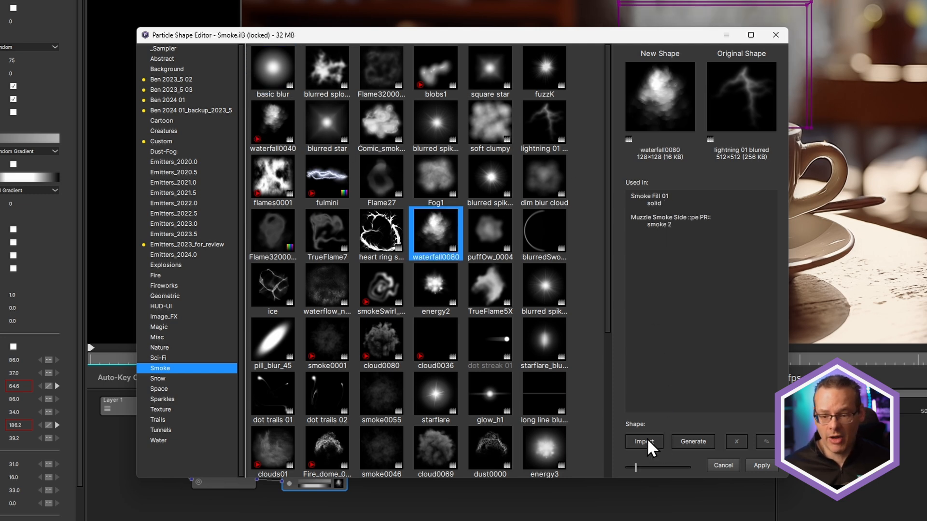
pyautogui.click(643, 441)
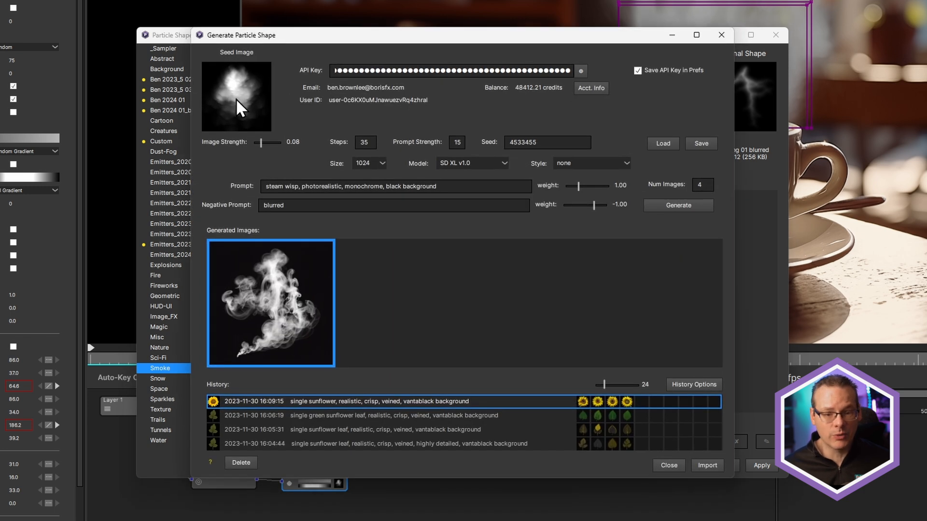
pyautogui.moveTo(286, 144)
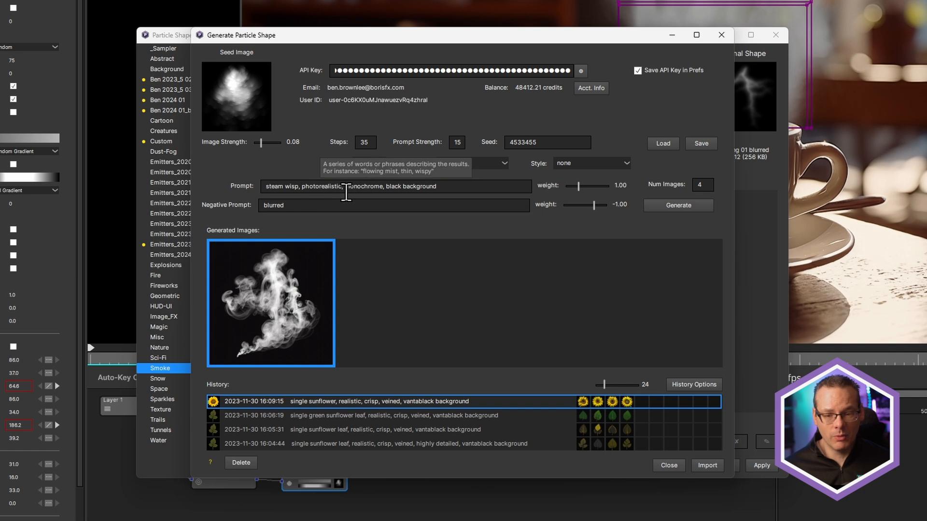
pyautogui.moveTo(284, 204)
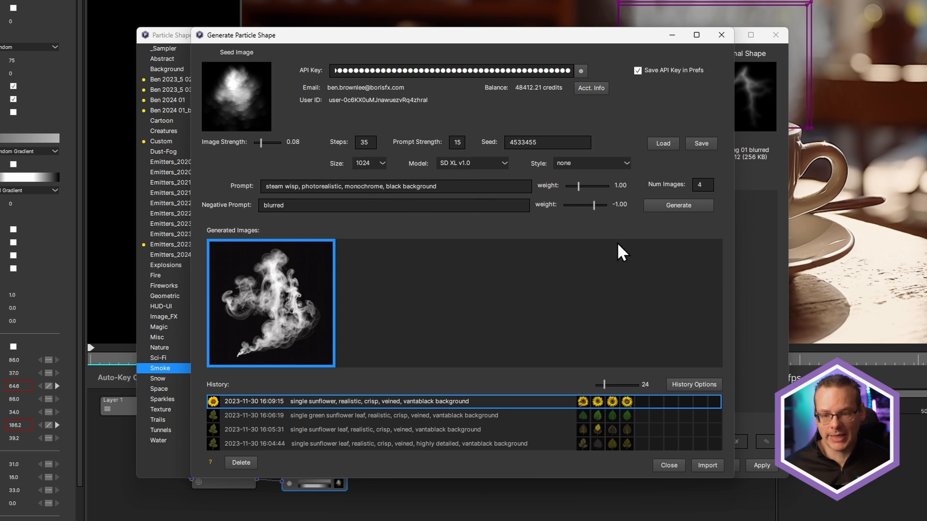
pyautogui.moveTo(707, 219)
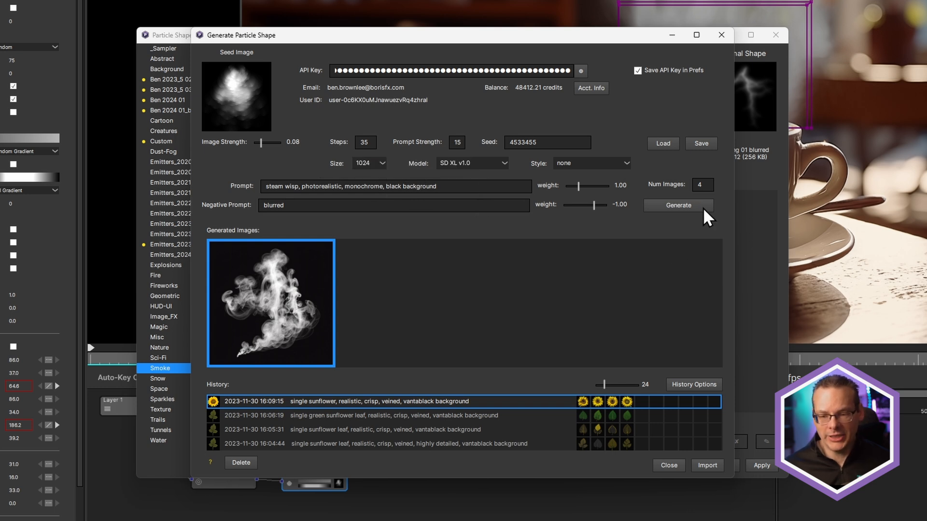
# - Generate four new steam-wisp shapes from the waterfall0080 seed
pyautogui.click(678, 205)
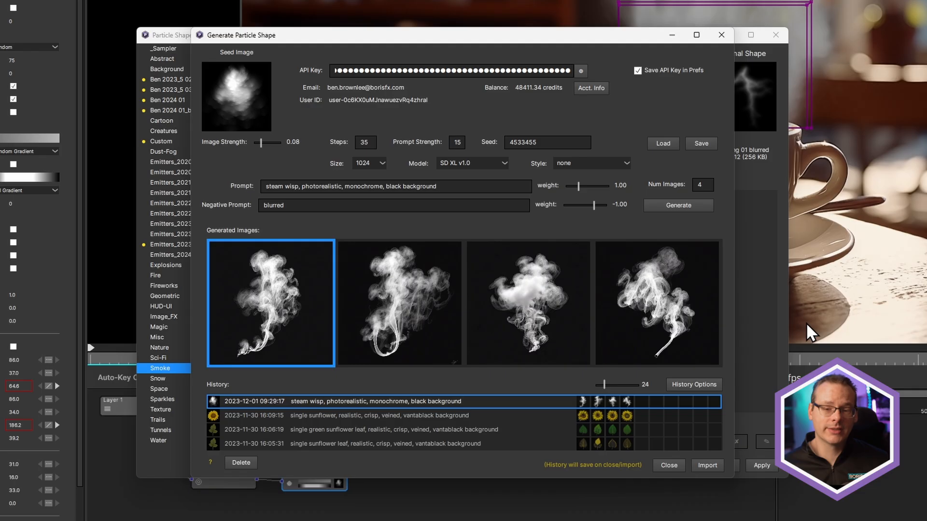
pyautogui.moveTo(501, 114)
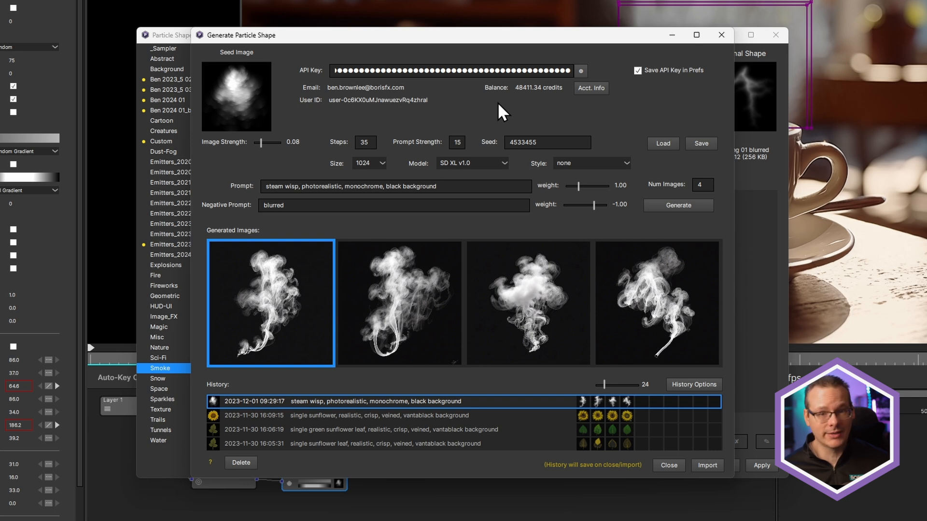
pyautogui.moveTo(289, 316)
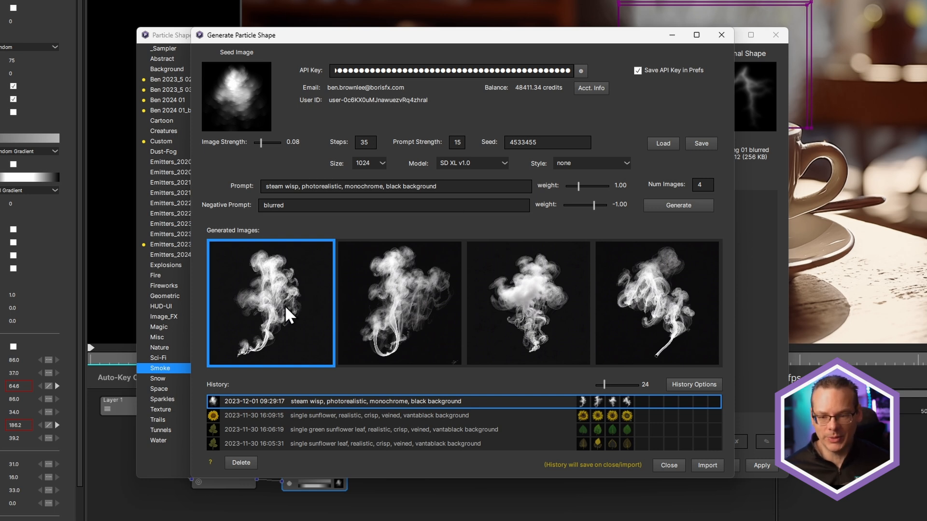
pyautogui.moveTo(305, 236)
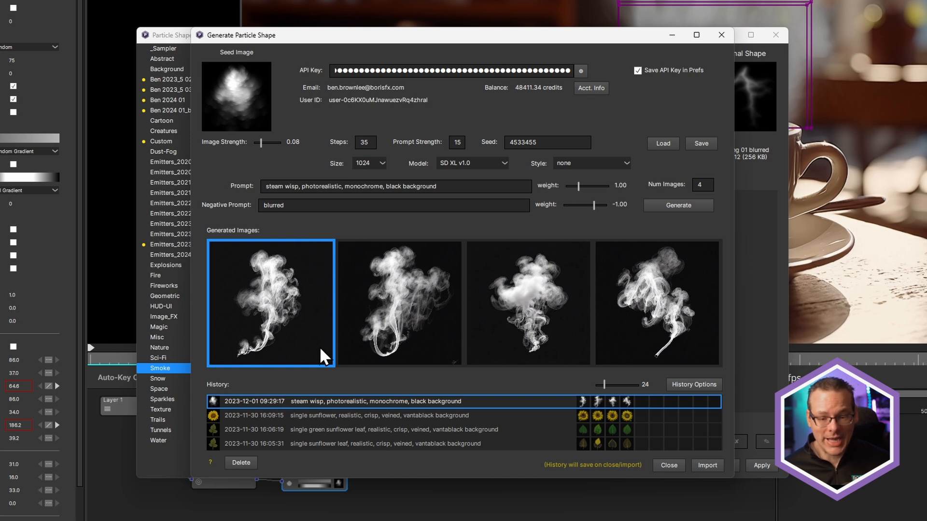
pyautogui.moveTo(655, 355)
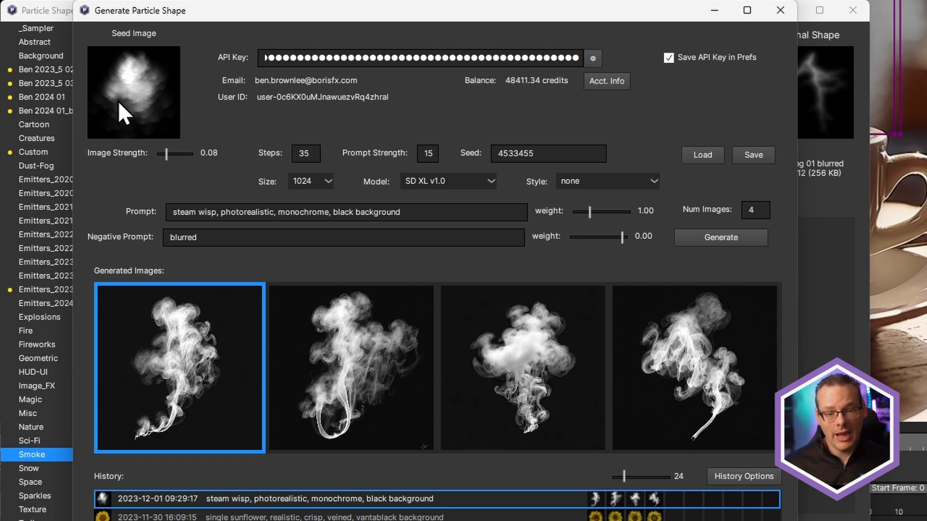
pyautogui.moveTo(186, 192)
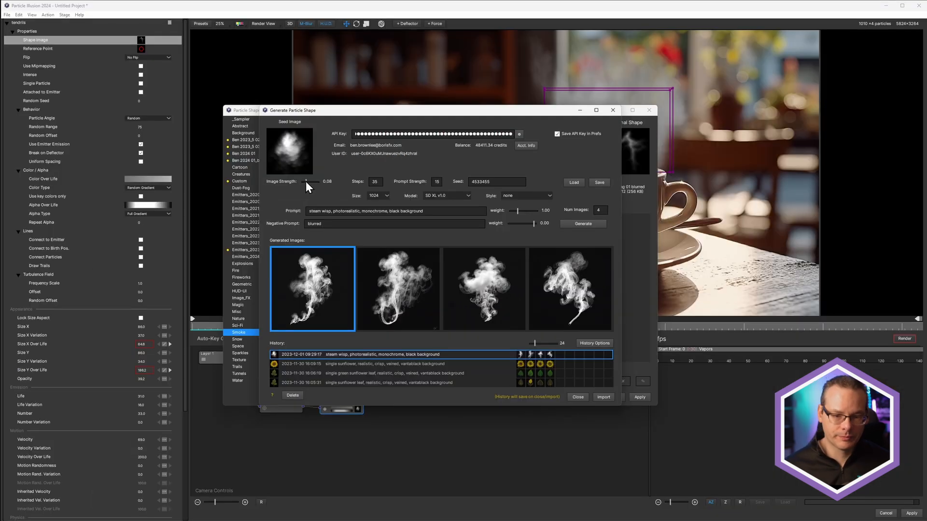
# - Raise image strength to 0.35, generate four softer wisps and select the first one
pyautogui.moveTo(310, 182); pyautogui.dragTo(317, 181)
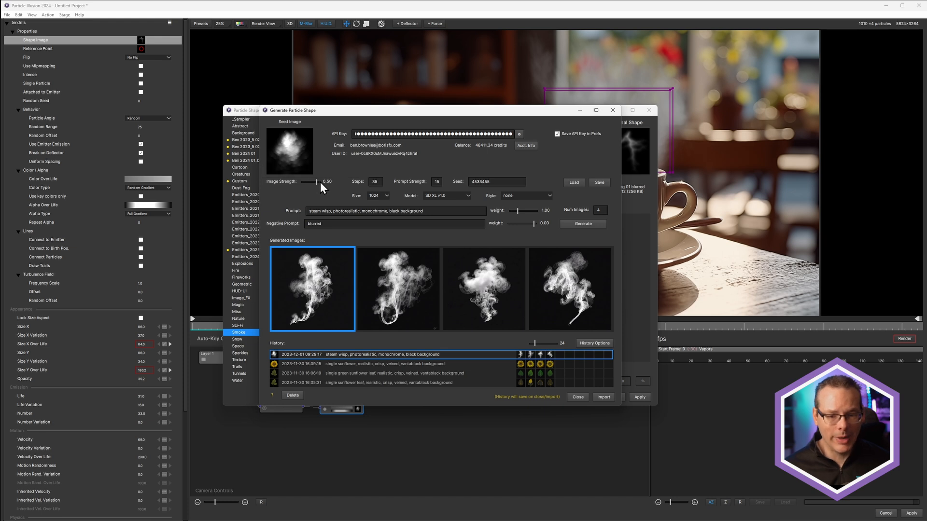
pyautogui.moveTo(318, 181); pyautogui.dragTo(313, 182)
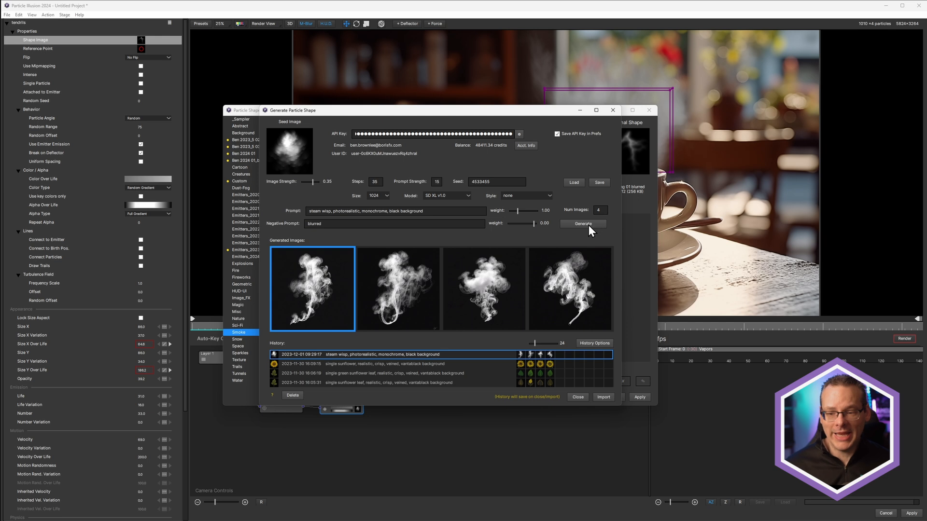
pyautogui.click(582, 223)
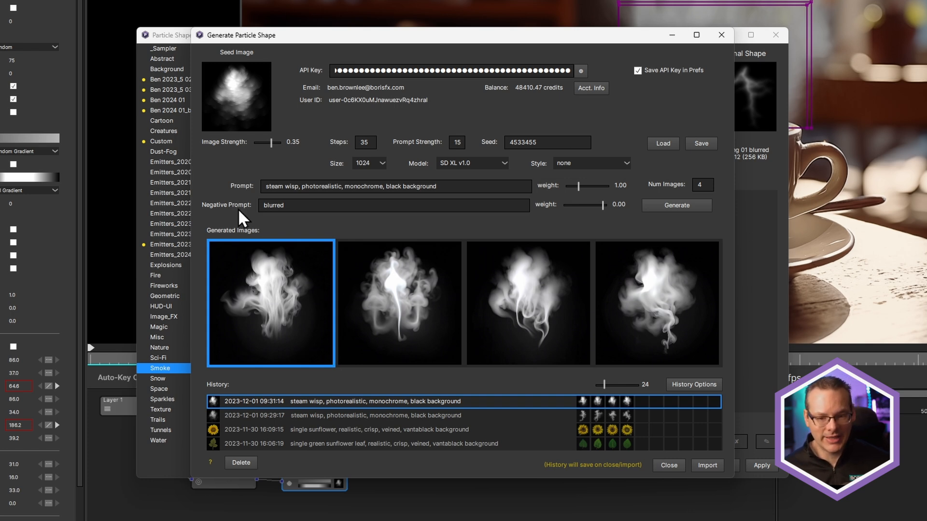
pyautogui.moveTo(433, 329)
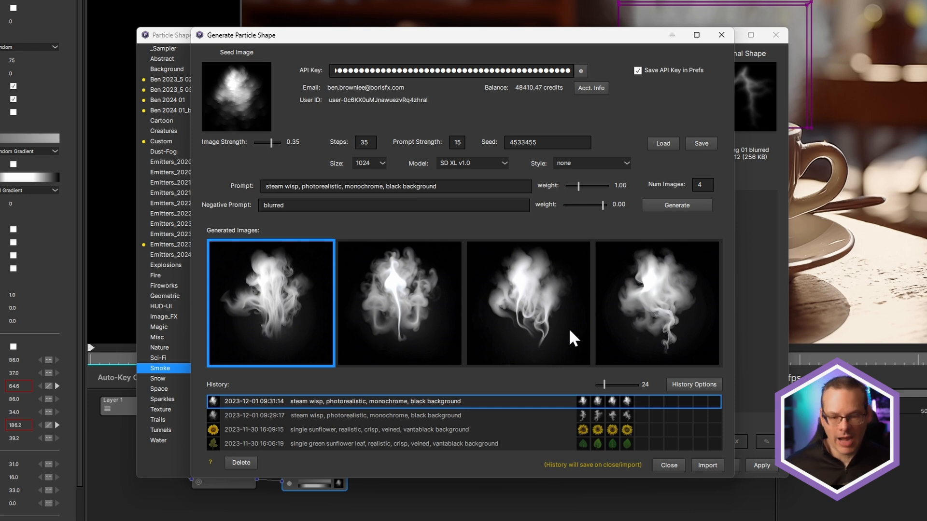
pyautogui.click(399, 302)
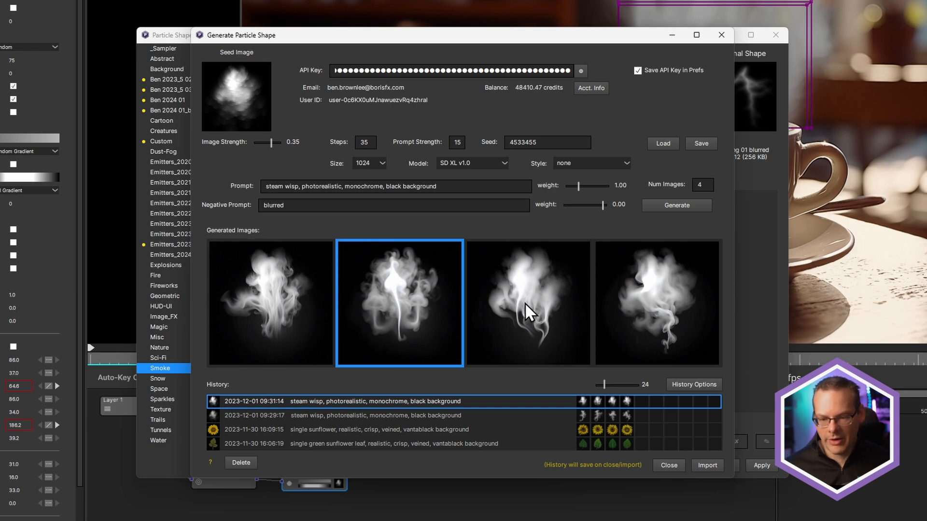
pyautogui.click(269, 303)
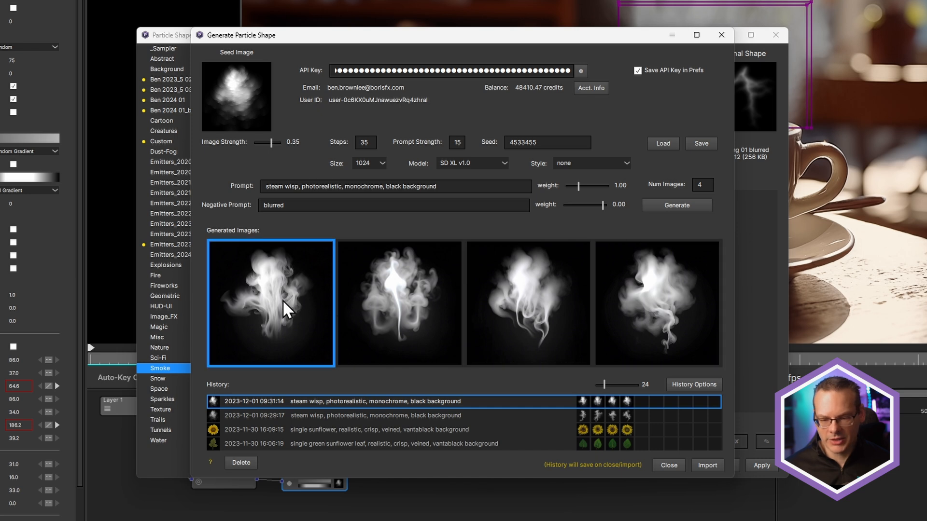
pyautogui.moveTo(281, 286)
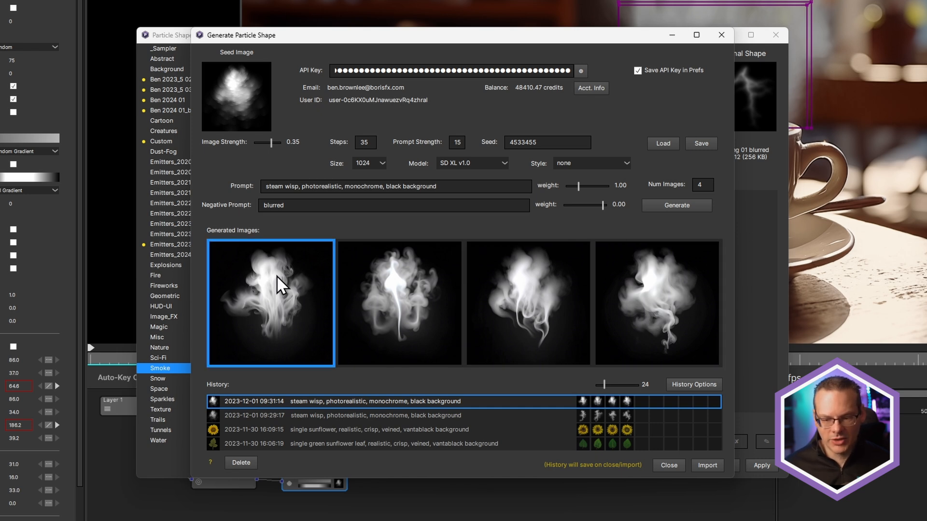
# - Import the chosen wisp at 256 pixels into the Tendrils emitter and apply it
pyautogui.click(707, 465)
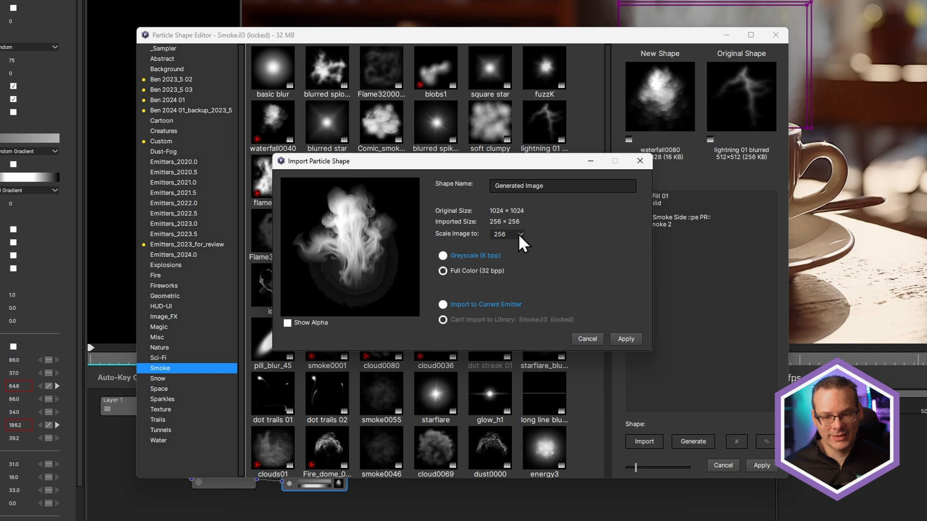
pyautogui.moveTo(552, 247)
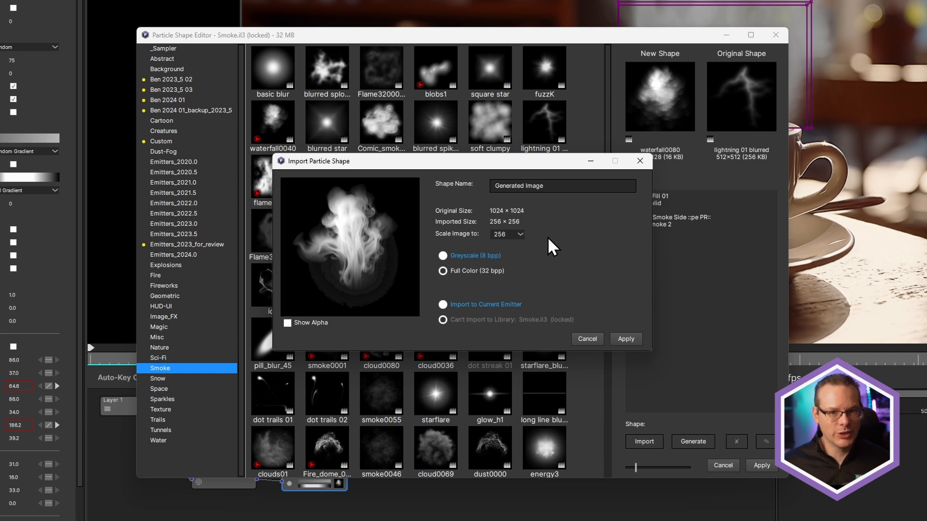
pyautogui.moveTo(465, 317)
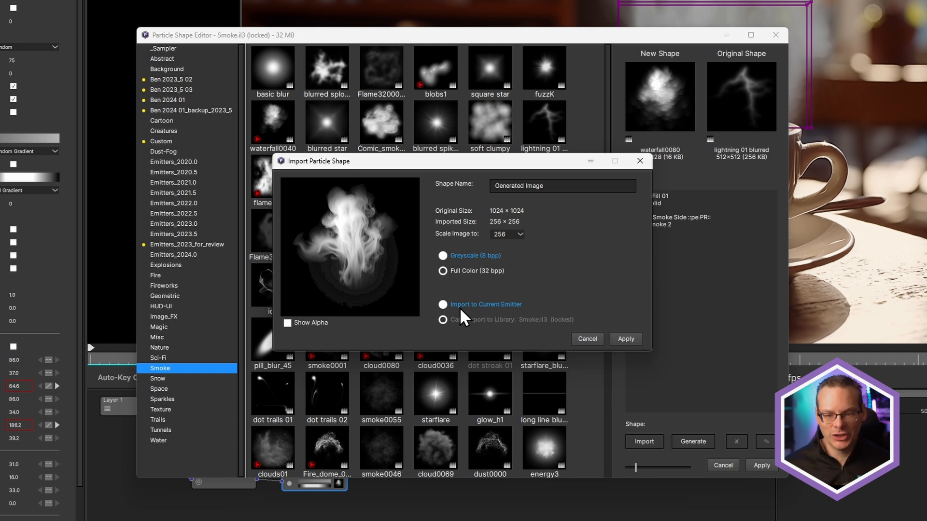
pyautogui.moveTo(518, 242)
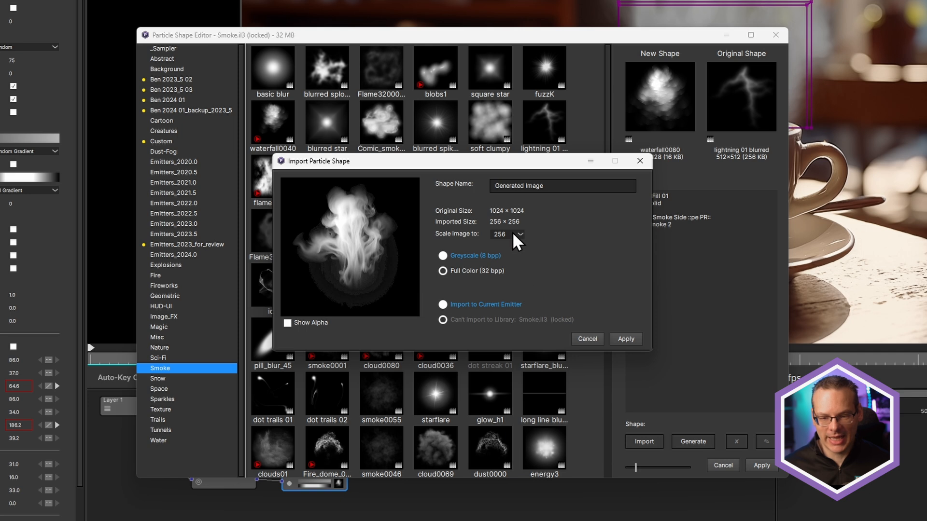
pyautogui.click(625, 339)
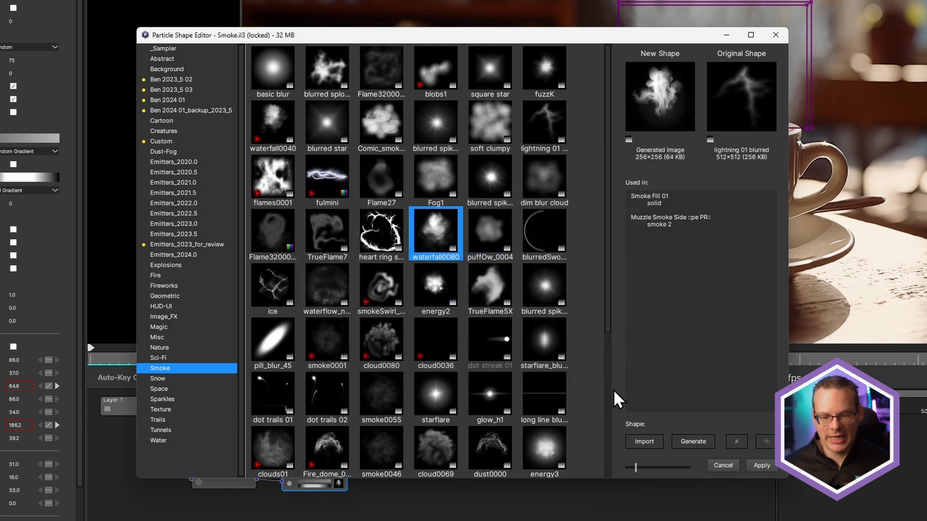
pyautogui.moveTo(668, 109)
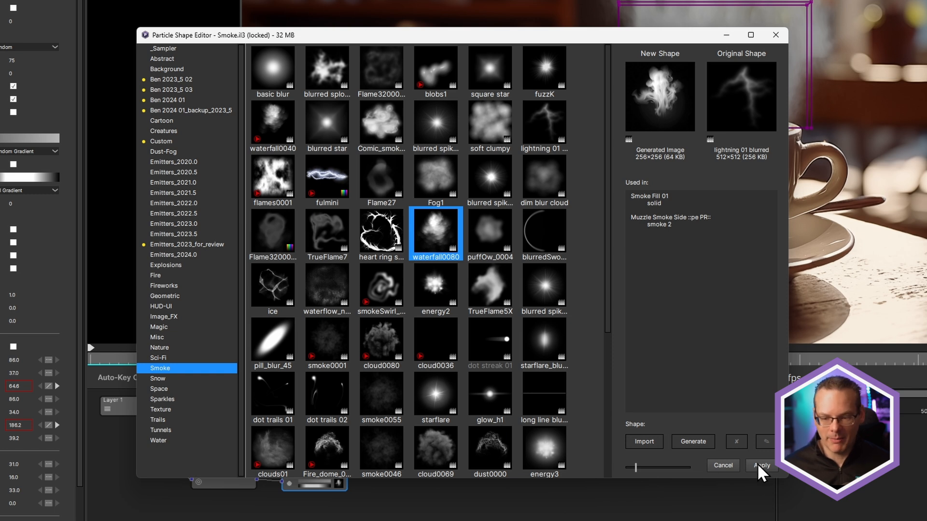
pyautogui.click(760, 465)
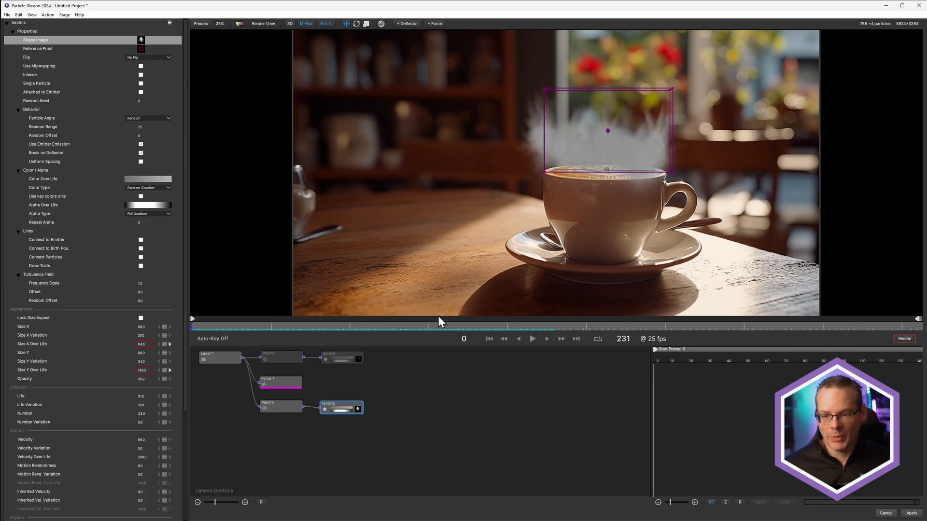
# - Lower the Tendrils opacity and play back the steam animation over the cup
pyautogui.click(531, 339)
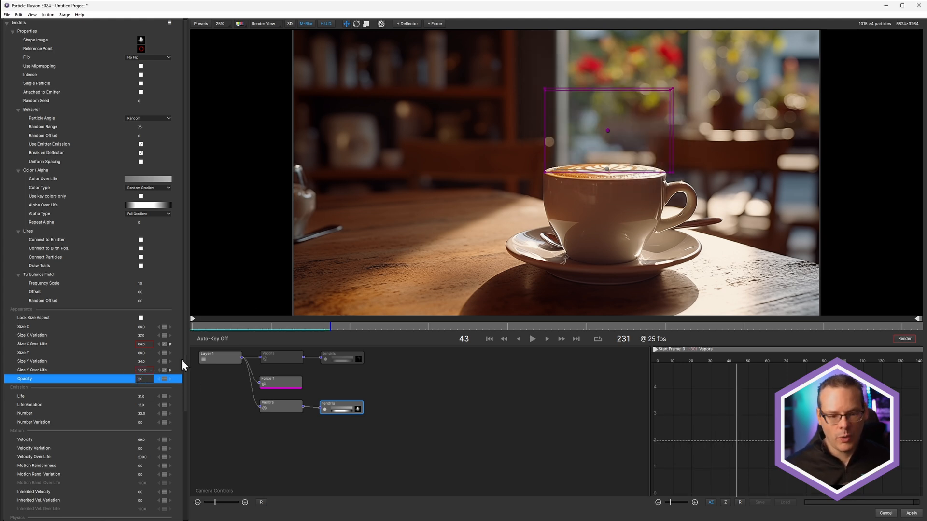
pyautogui.moveTo(142, 379)
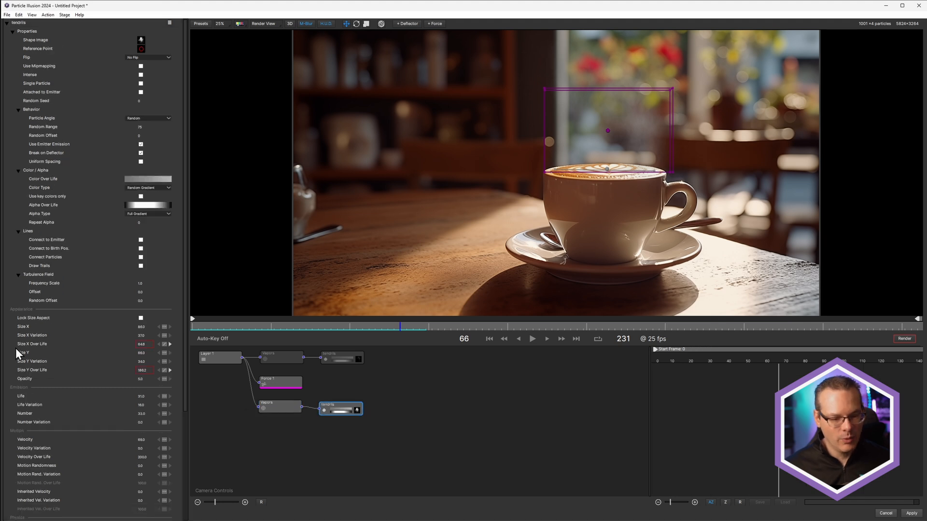
pyautogui.click(273, 406)
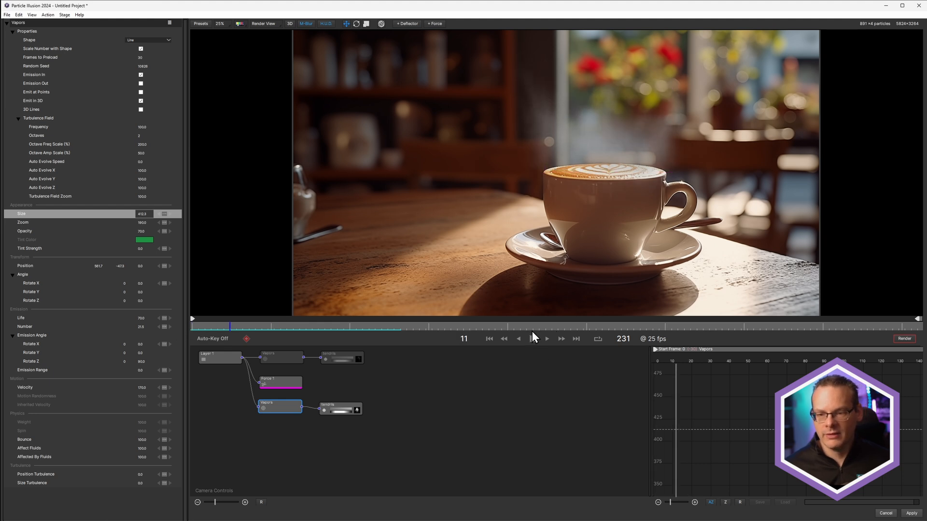
pyautogui.click(547, 339)
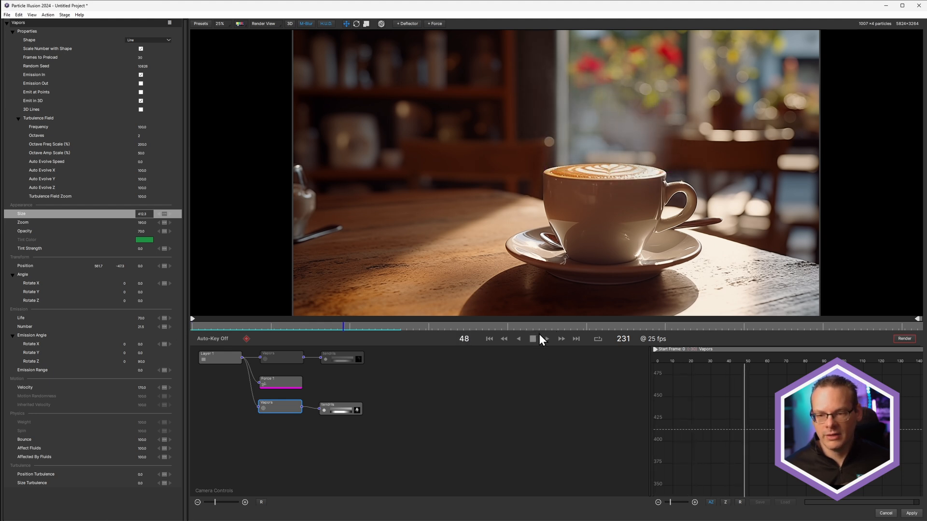
pyautogui.click(531, 339)
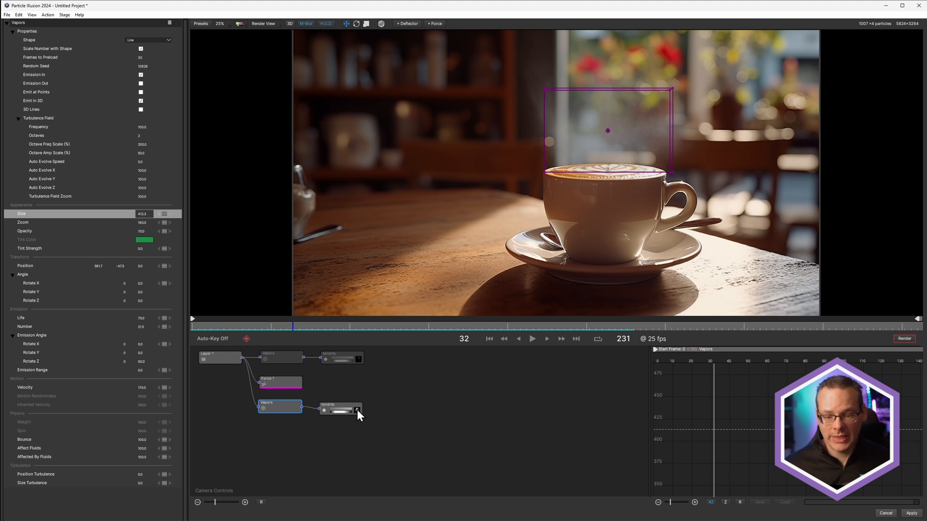
# - Reopen the generator from the Tendrils shape editor and select the second wisp image
pyautogui.click(356, 410)
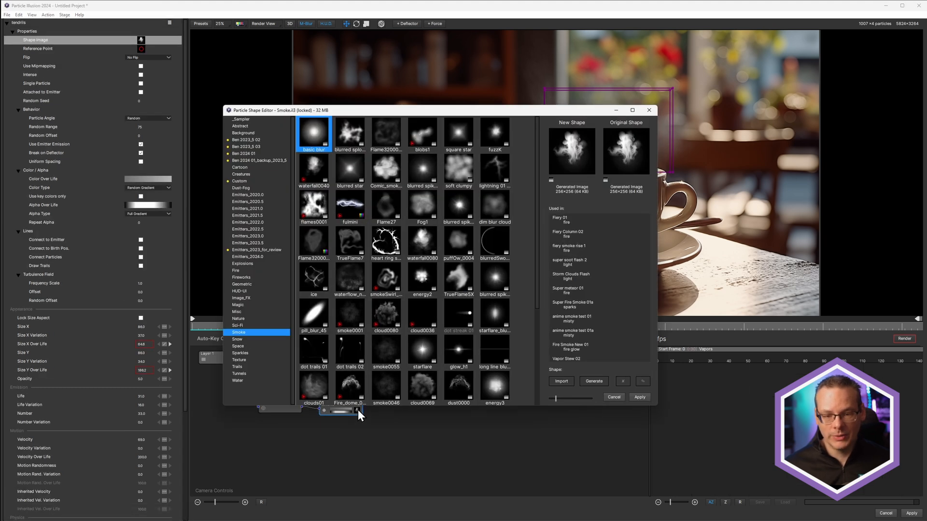
pyautogui.moveTo(594, 211)
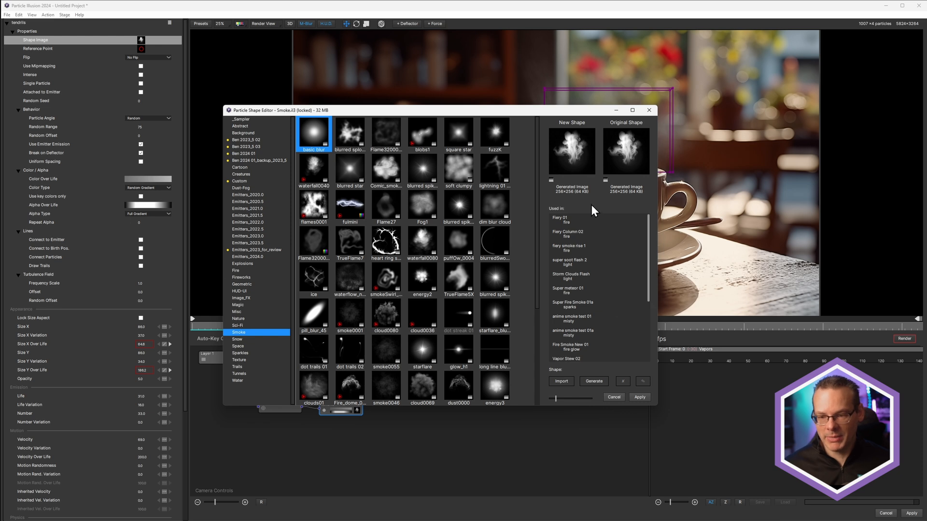
pyautogui.click(594, 381)
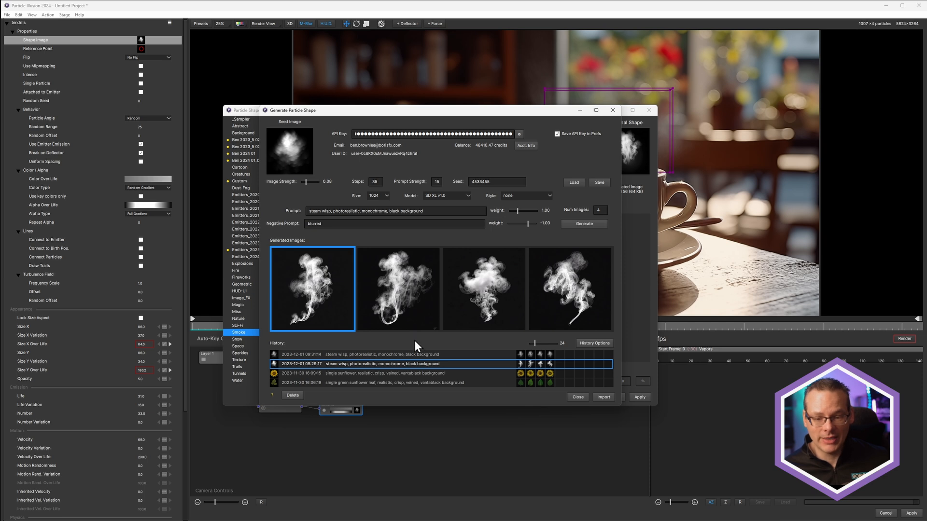
pyautogui.click(568, 289)
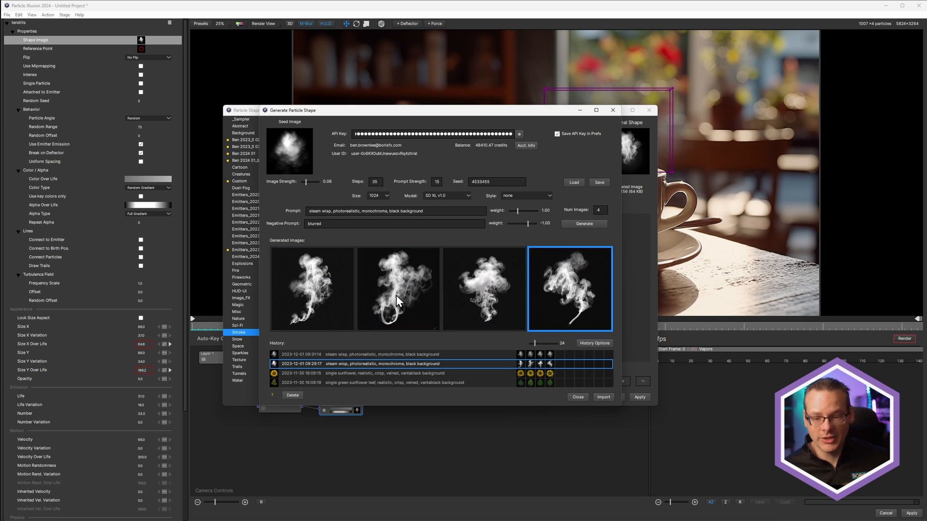
pyautogui.click(397, 288)
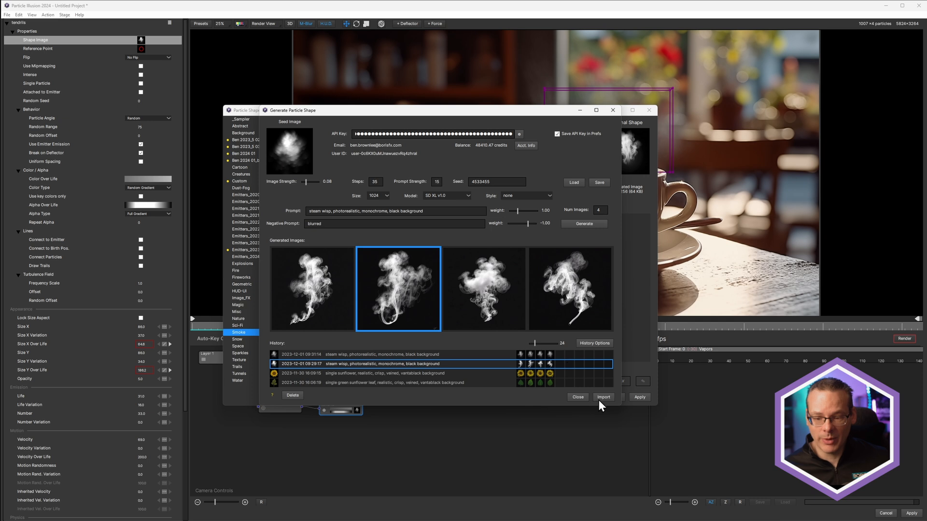
# - Import that wisp image and apply it as the Tendrils particle shape
pyautogui.click(603, 396)
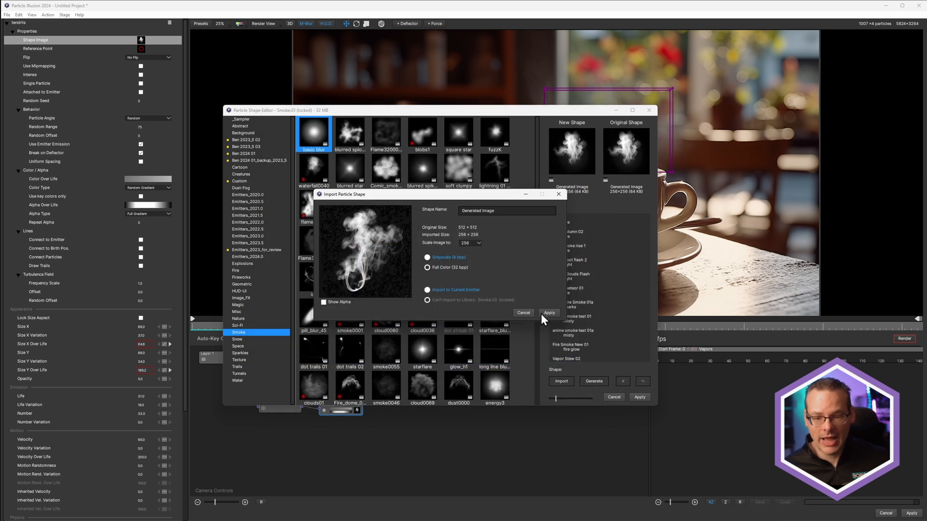
pyautogui.click(548, 312)
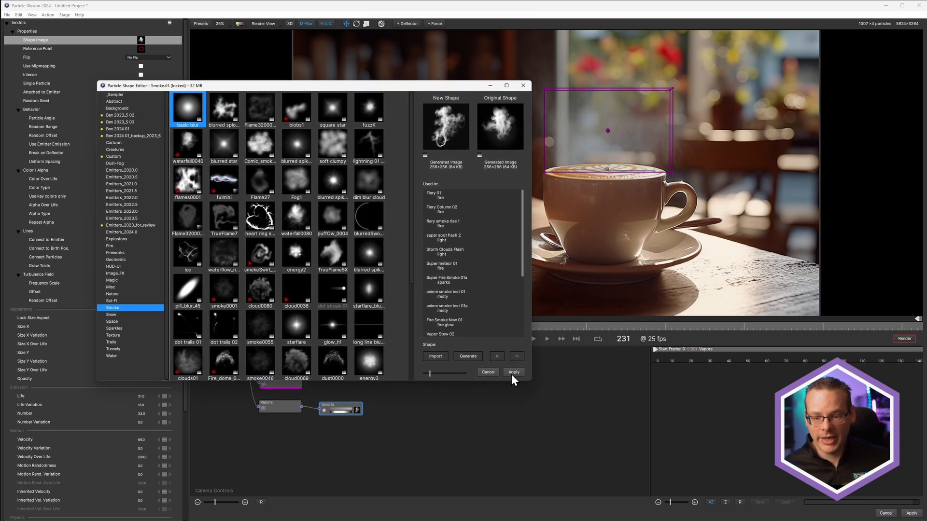
pyautogui.click(513, 373)
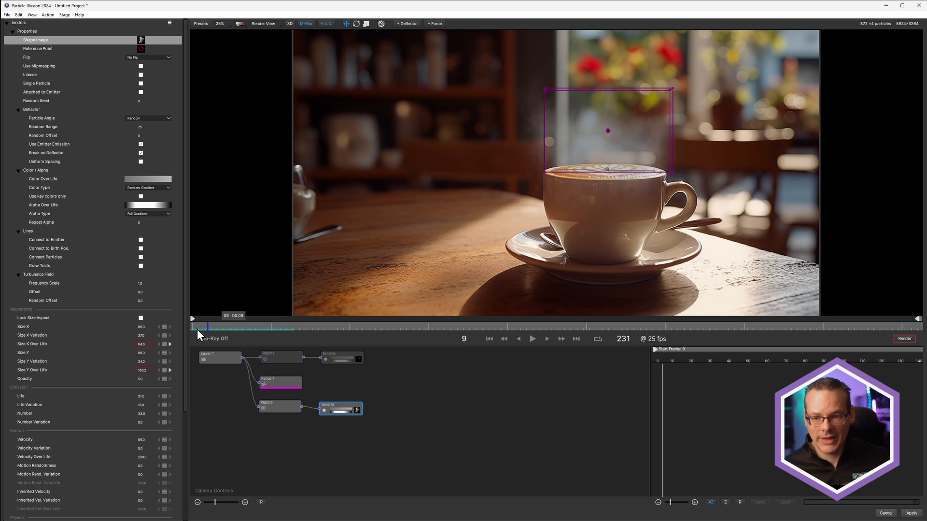
# - Reopen the Particle Shape Editor for the Tendrils emitter
pyautogui.click(531, 339)
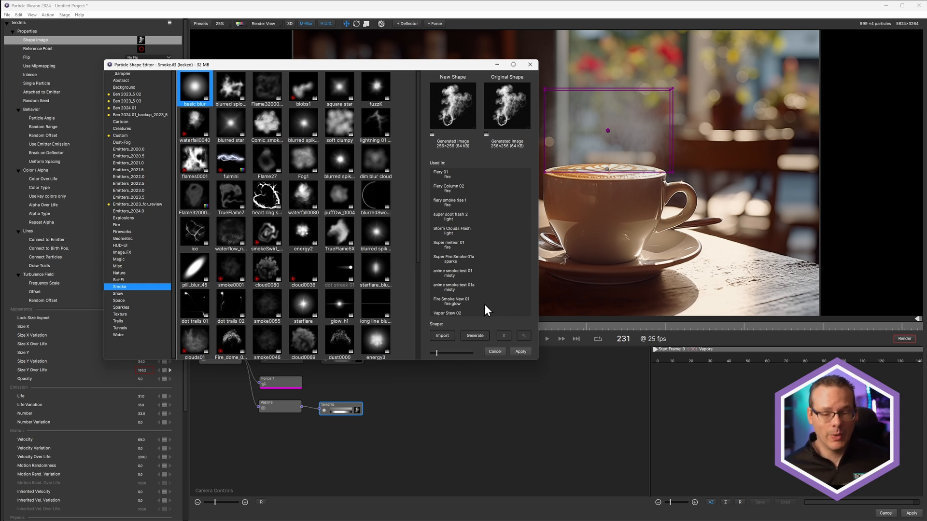
pyautogui.moveTo(448, 145)
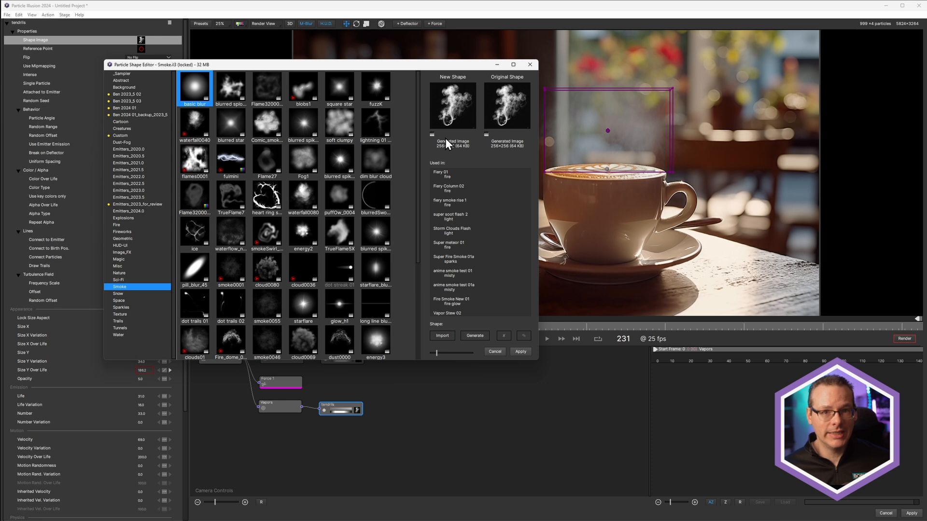
pyautogui.moveTo(421, 348)
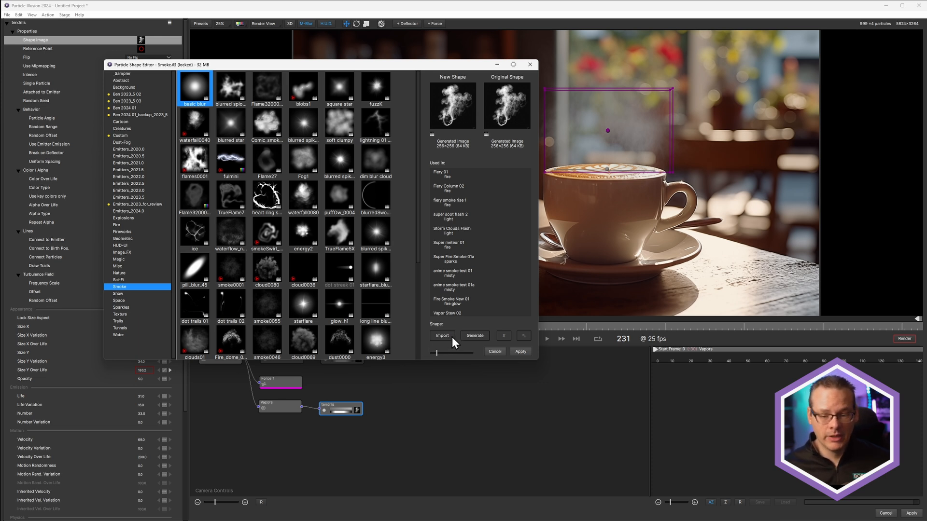
# - Browse the Generated Images folder and select a saved steam-wisp PNG for import
pyautogui.click(441, 335)
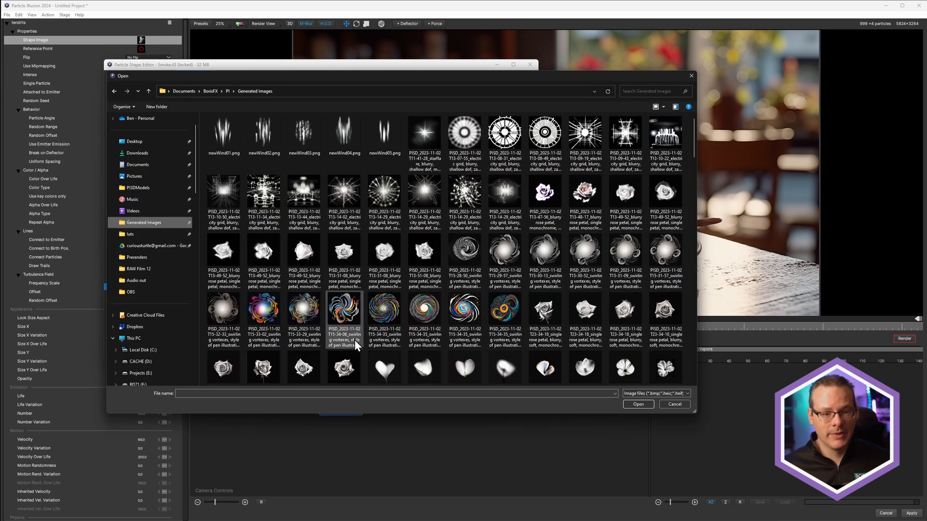
pyautogui.moveTo(354, 332)
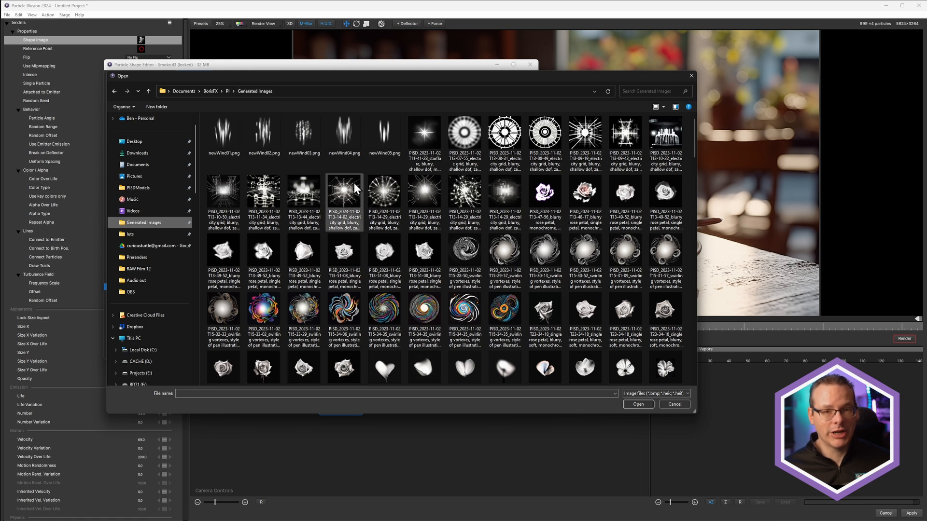
pyautogui.scroll(-3)
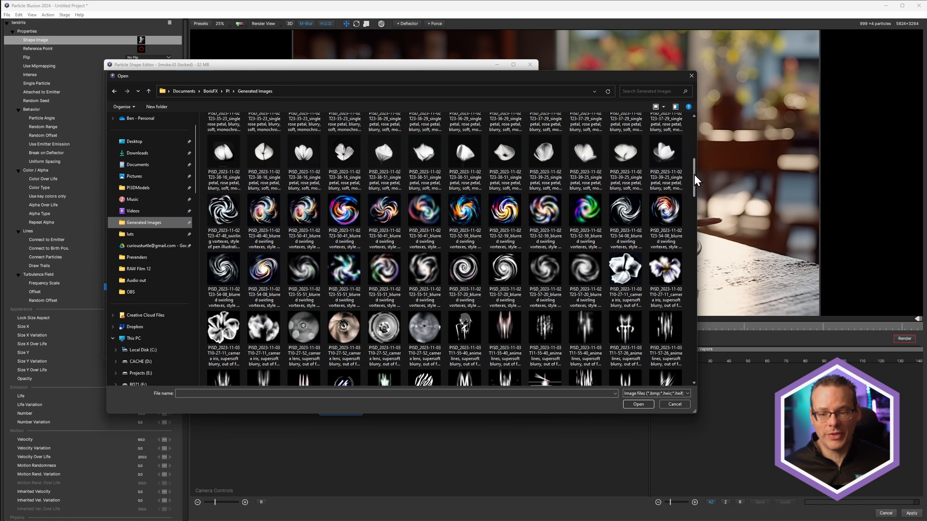
pyautogui.scroll(-3)
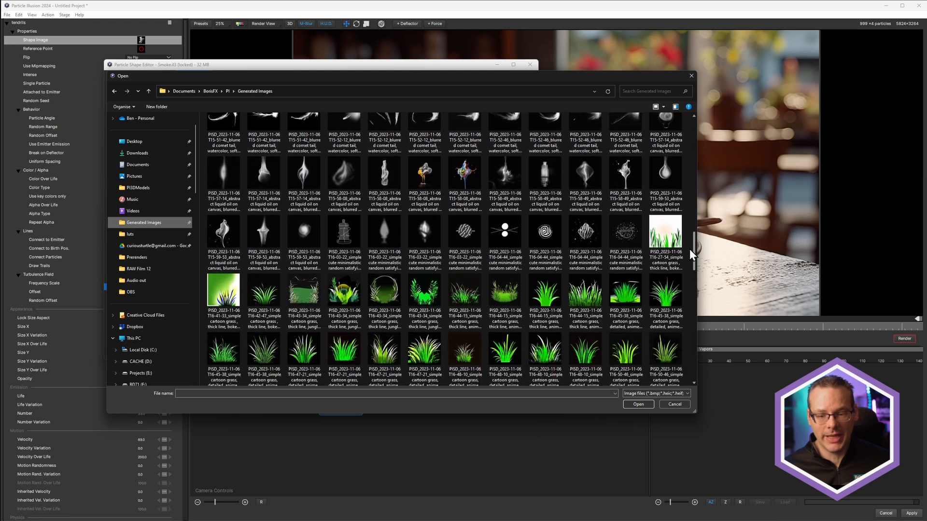
pyautogui.scroll(-3)
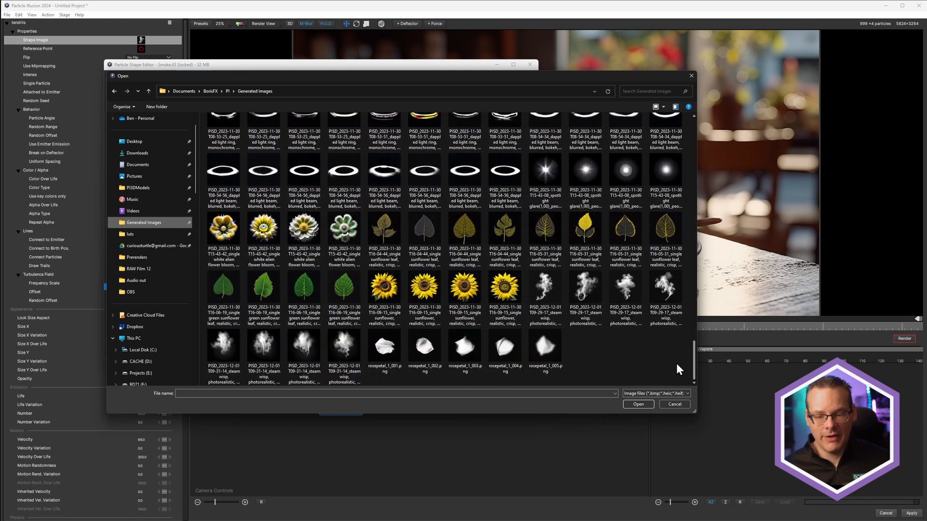
pyautogui.click(344, 348)
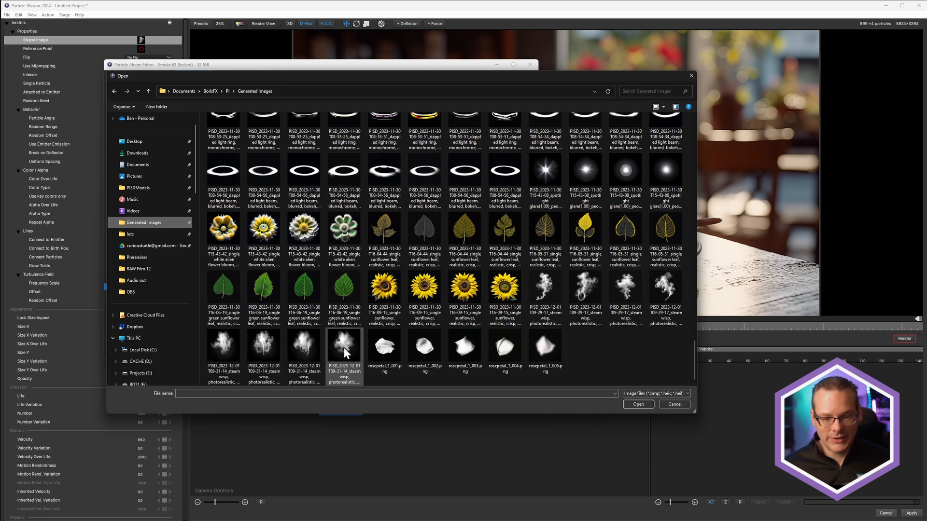
pyautogui.click(304, 346)
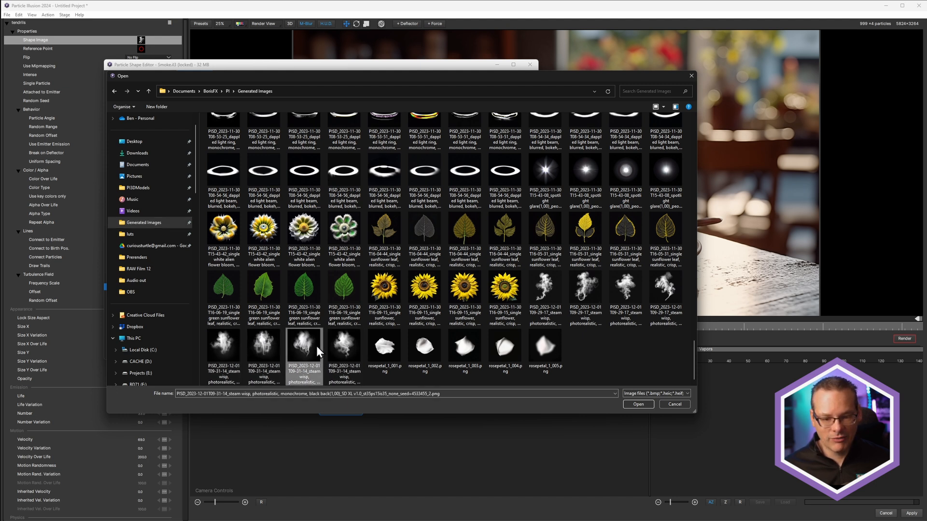
pyautogui.click(223, 347)
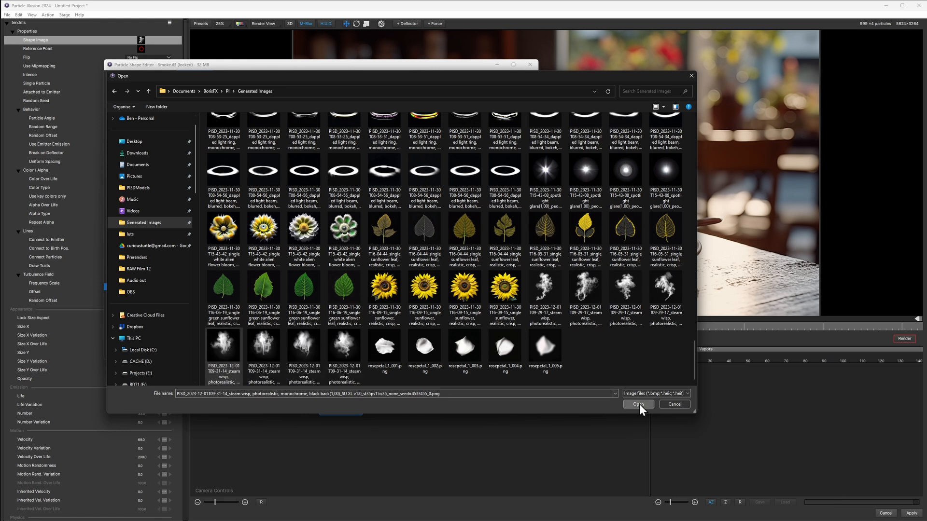
# - Import the steam-wisp PNGs as a four-frame shape sequence and preview its frames
pyautogui.click(637, 404)
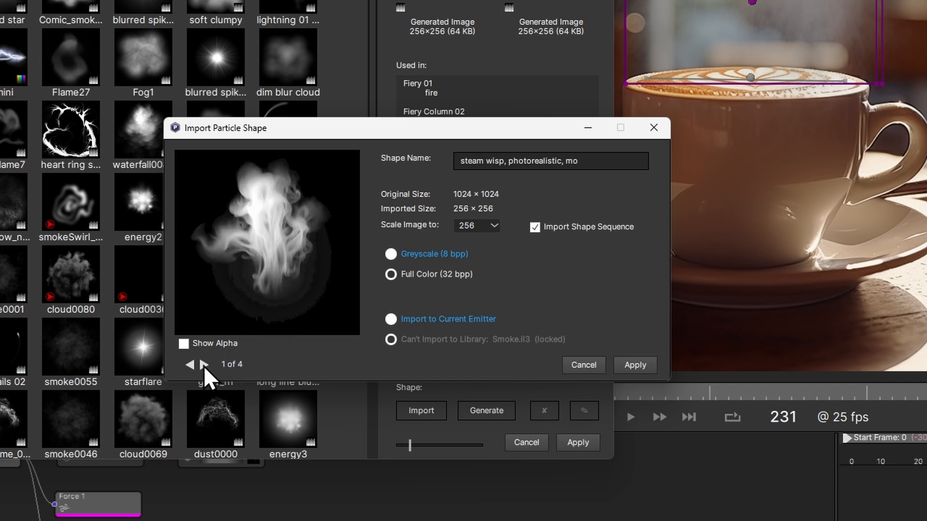
pyautogui.click(203, 365)
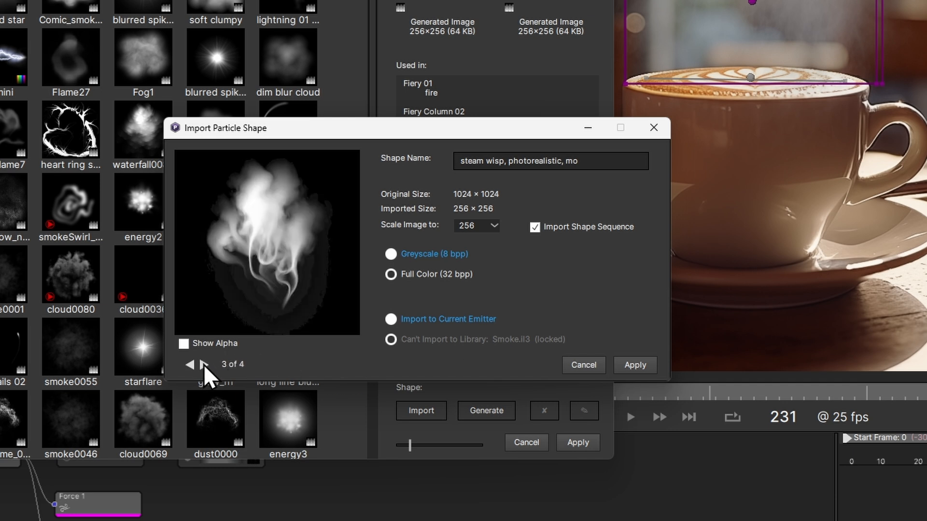
pyautogui.click(204, 367)
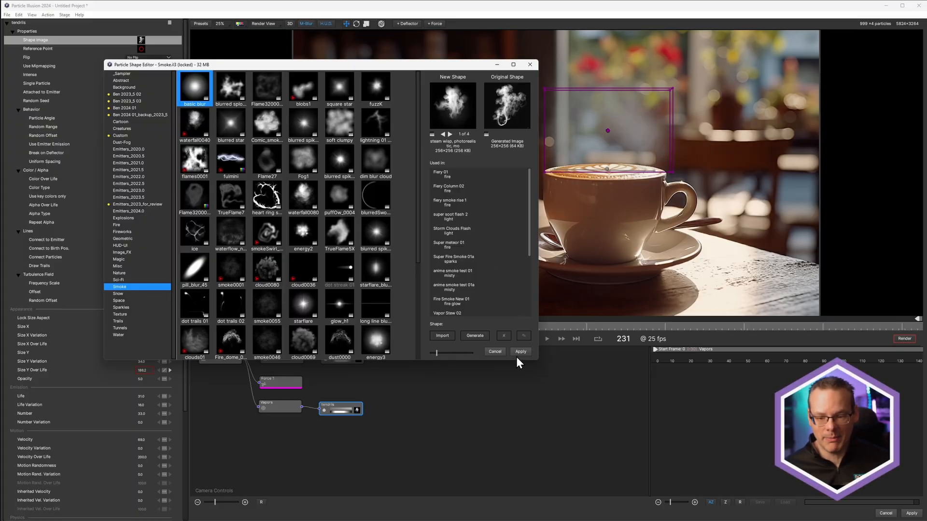
# - Apply the steam wisp sequence to the tendrils emitter and review its new frame properties
pyautogui.click(519, 352)
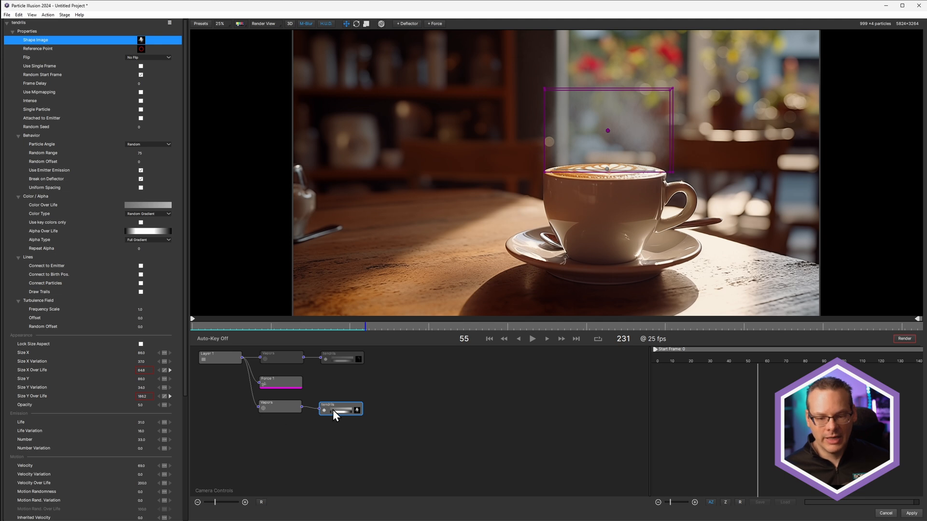
pyautogui.moveTo(340, 378)
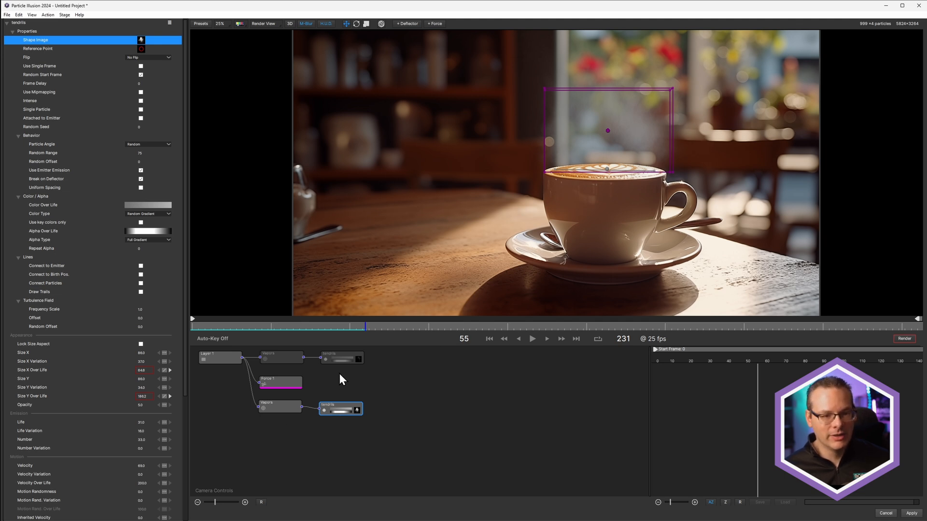
pyautogui.click(531, 338)
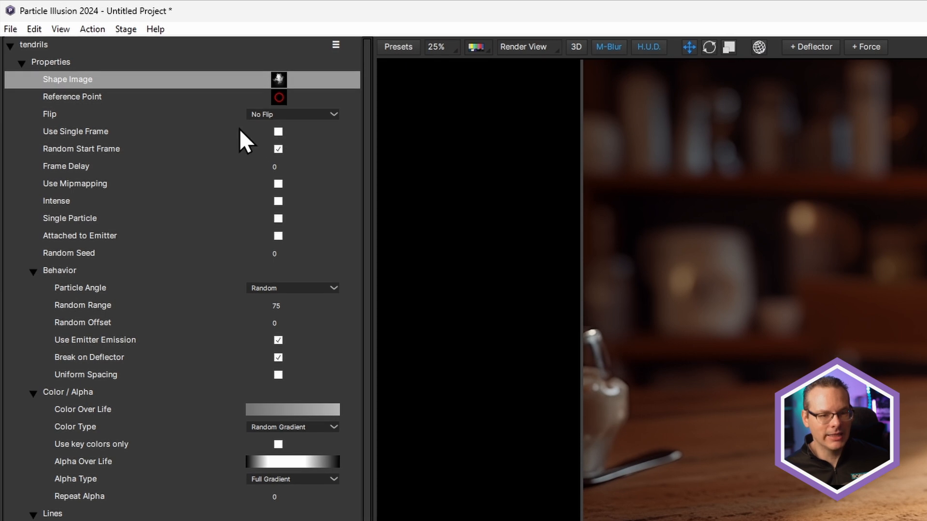
pyautogui.moveTo(109, 145)
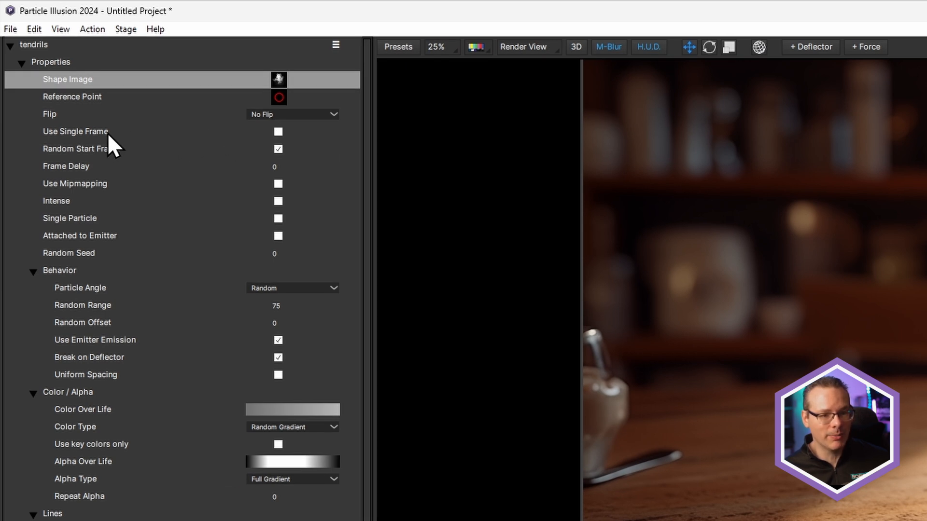
pyautogui.click(278, 131)
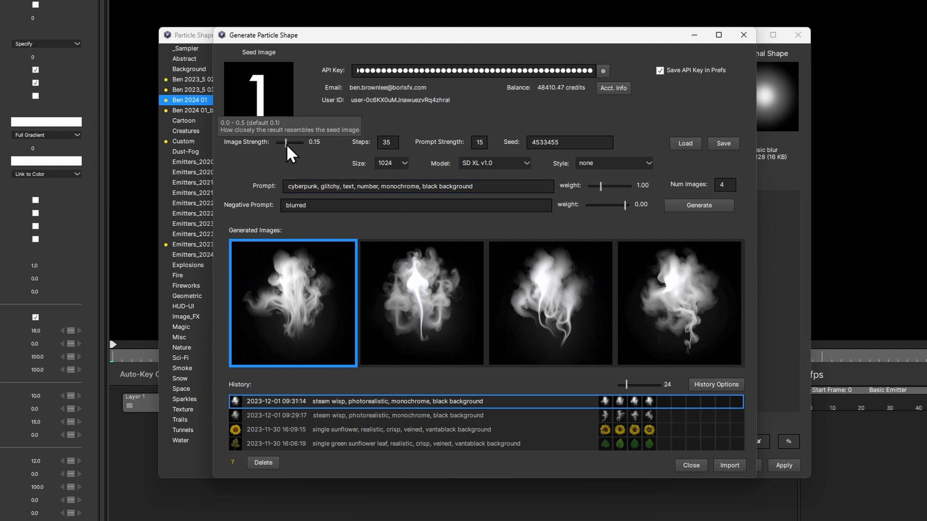
# - Set Num Images to 8 with Image Strength lowered to 0.11 for the new generation
pyautogui.write('8')
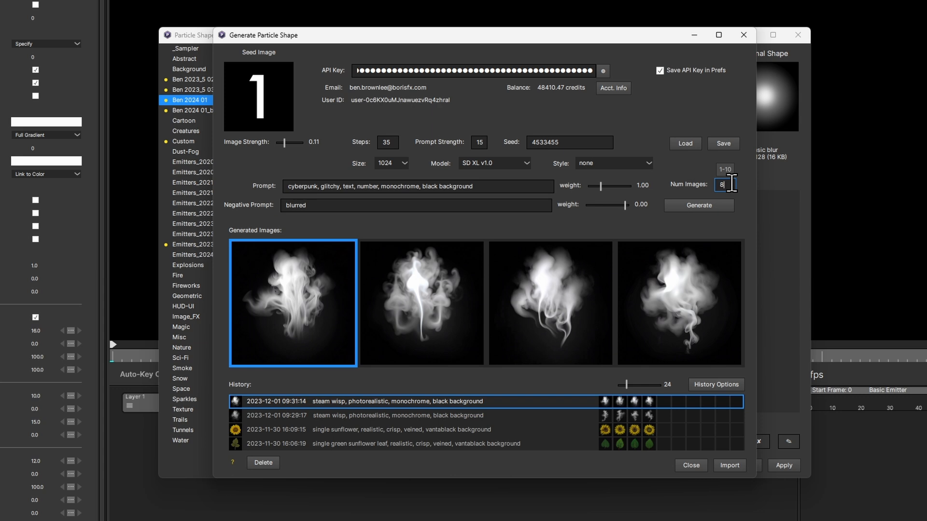
pyautogui.click(698, 205)
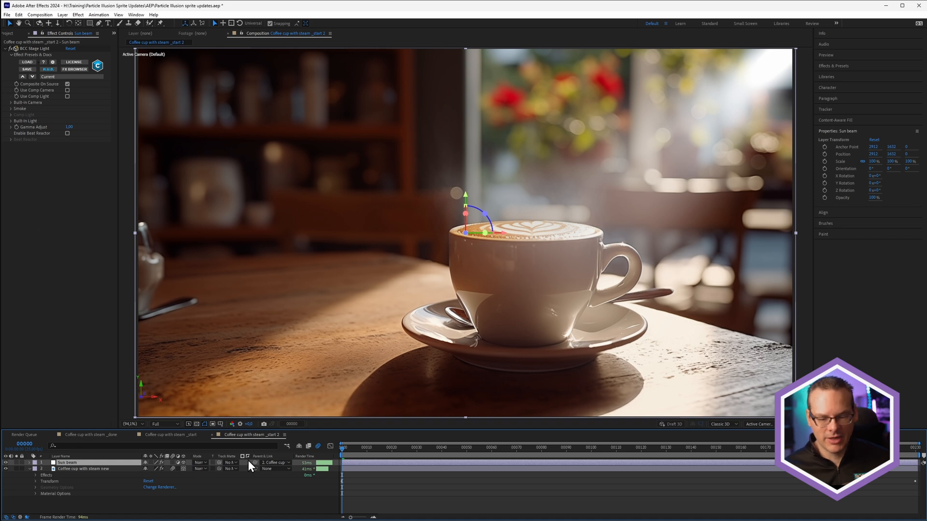
pyautogui.moveTo(384, 470)
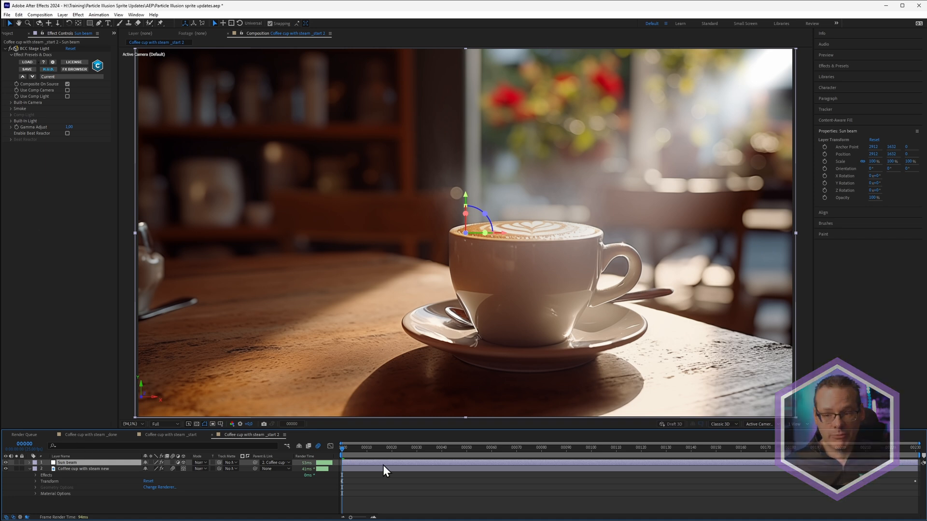